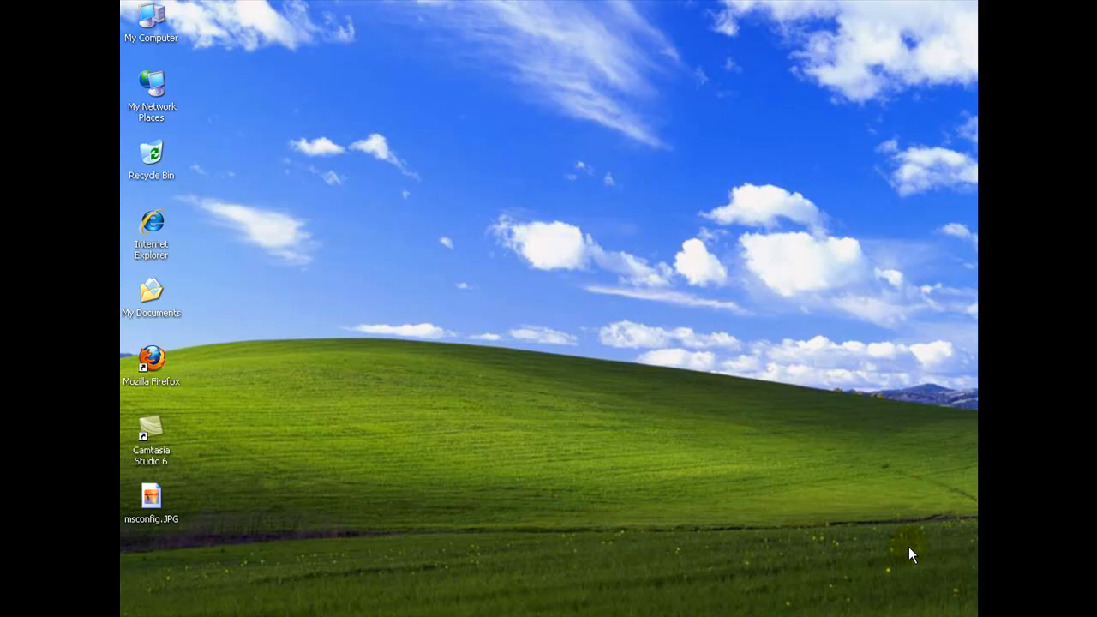
mouse_move(599, 516)
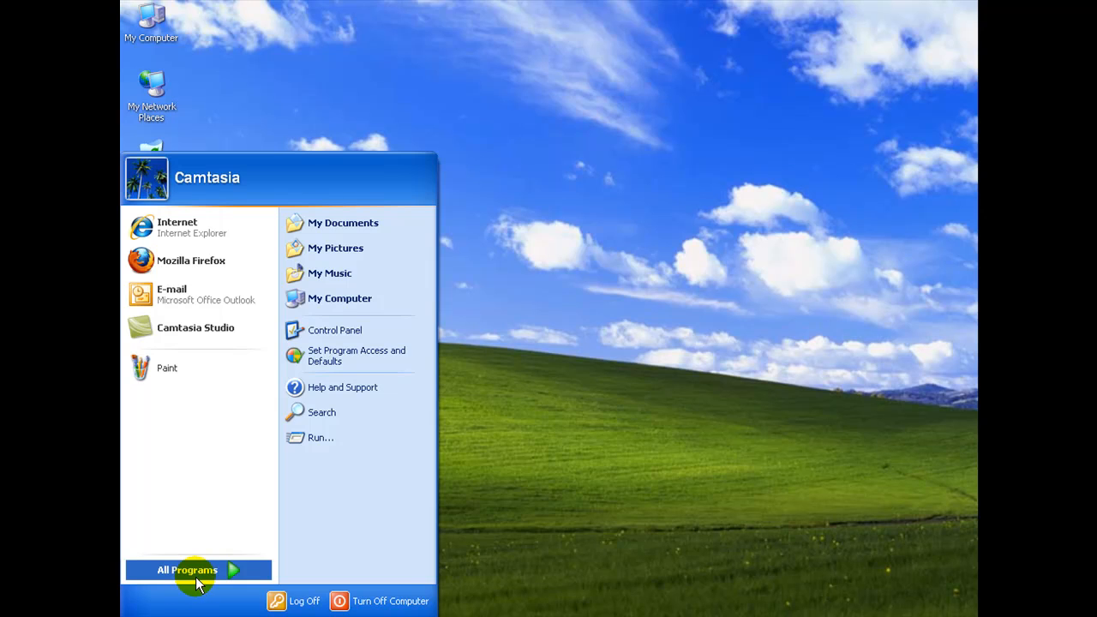
Delete the WkCalRem (Works Calendar Reminder) shortcut from the All Programs Startup folder and confirm
left_click(188, 569)
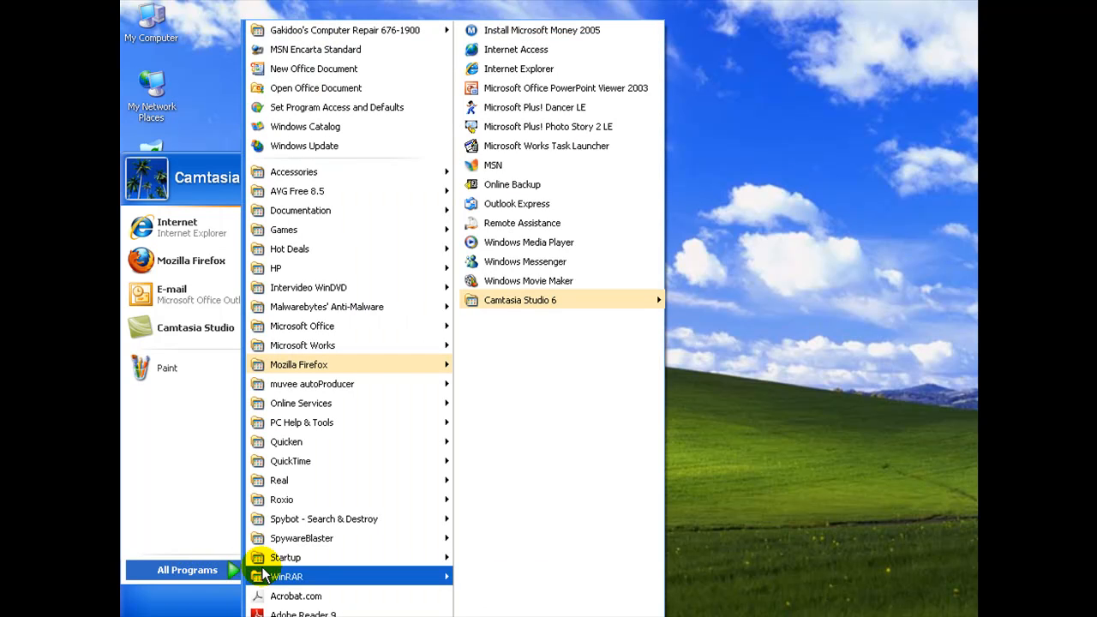
mouse_move(284, 557)
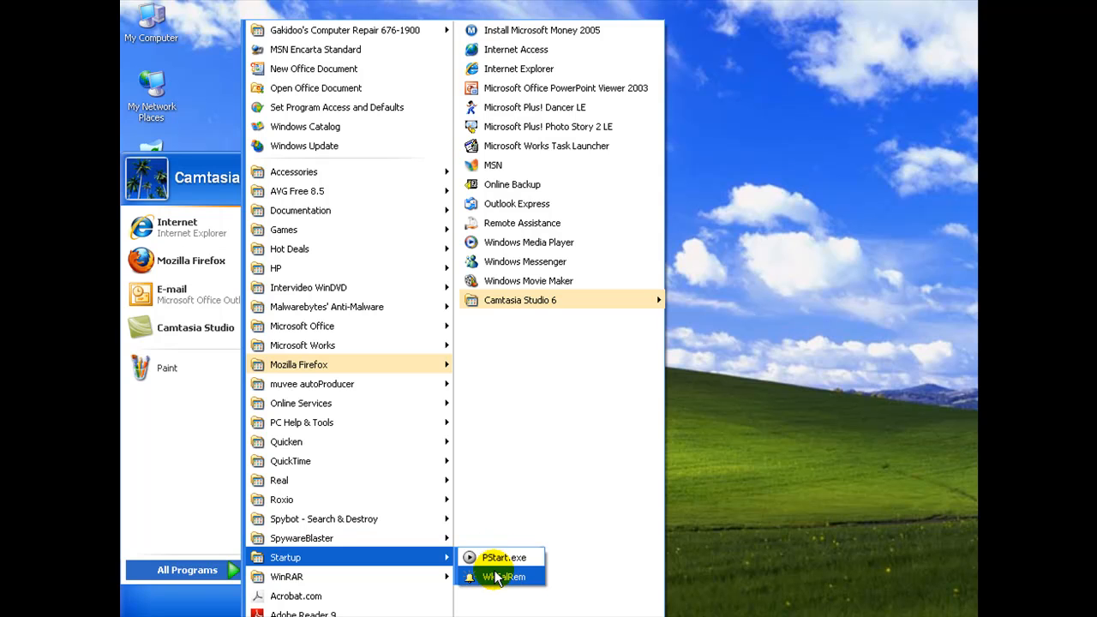
mouse_move(497, 577)
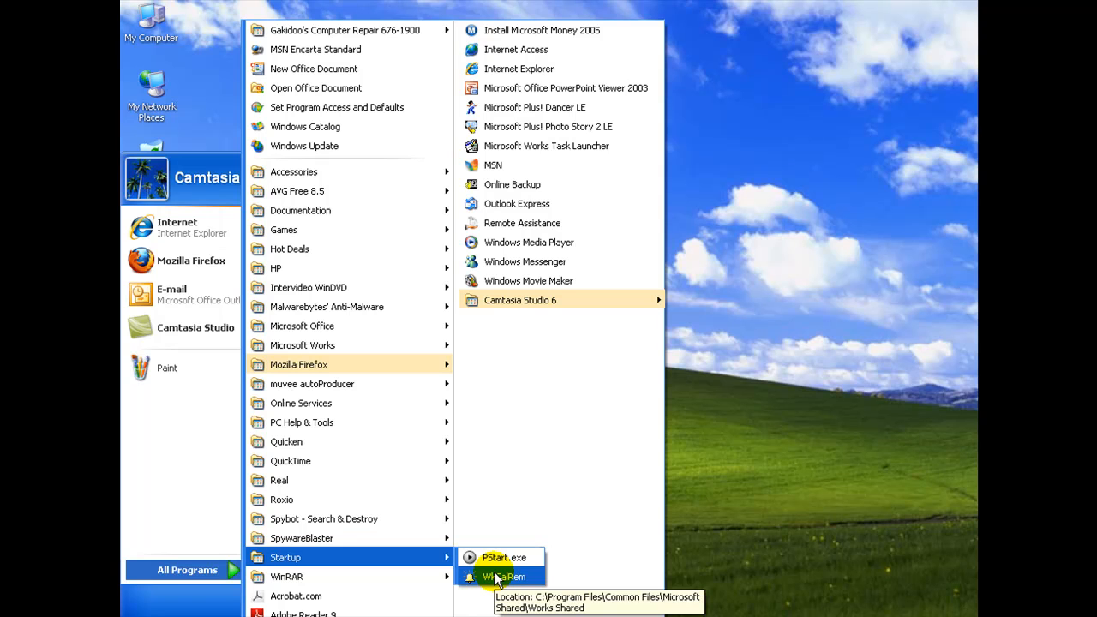
right_click(500, 576)
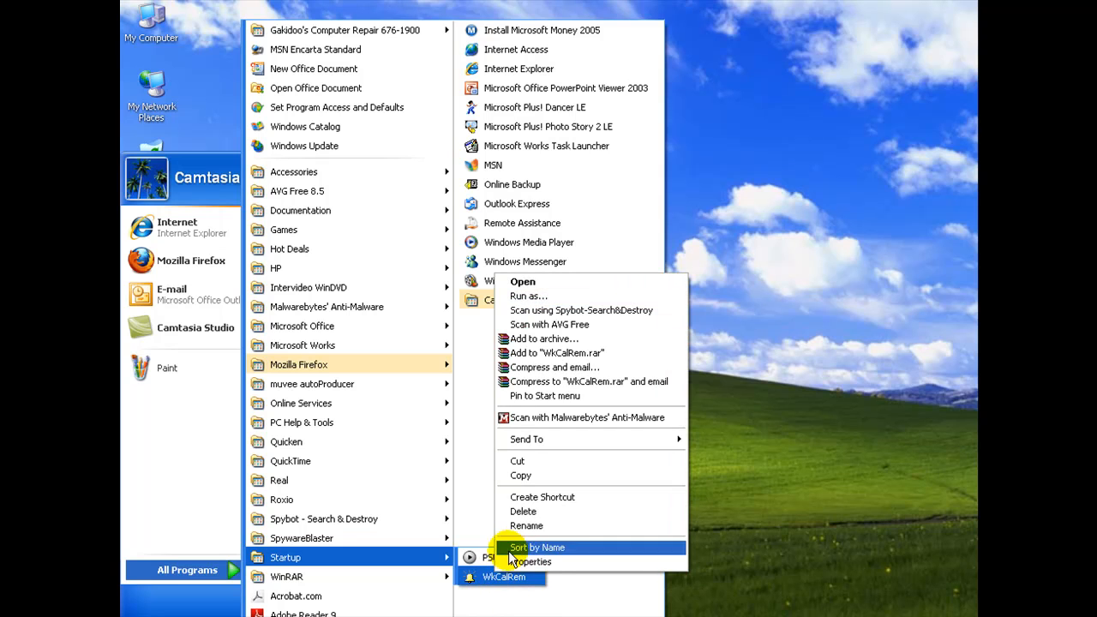
left_click(523, 511)
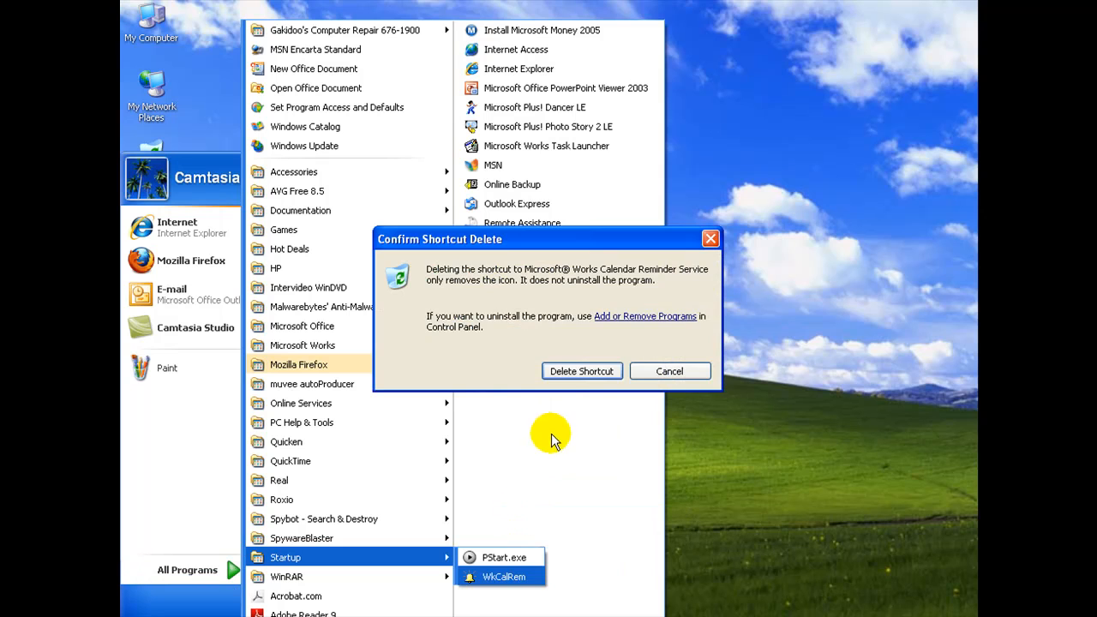
left_click(581, 370)
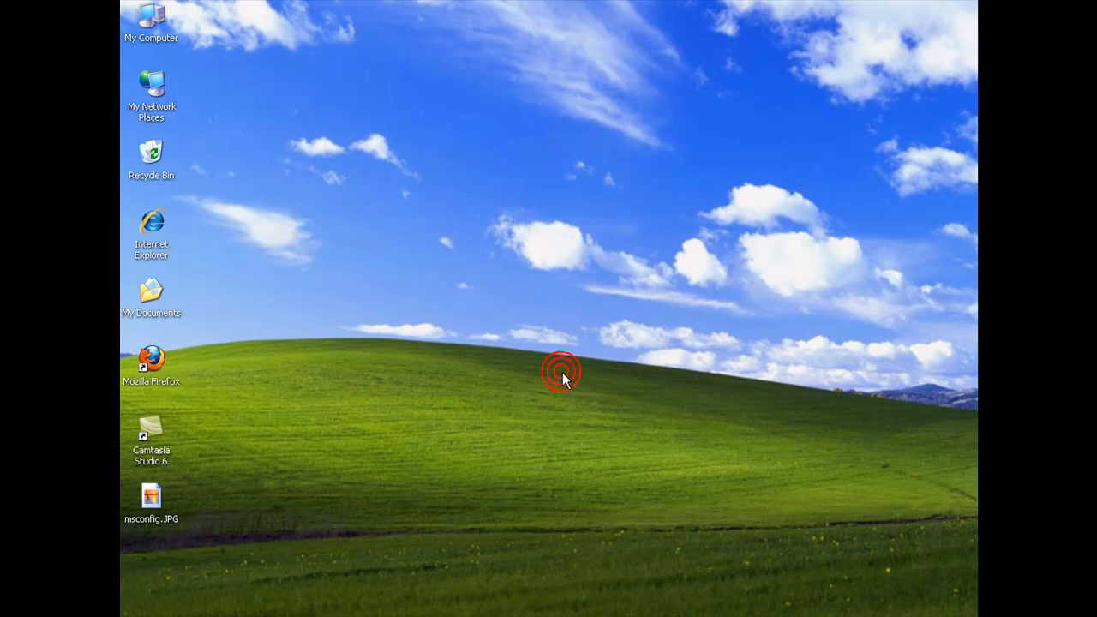
left_click(563, 374)
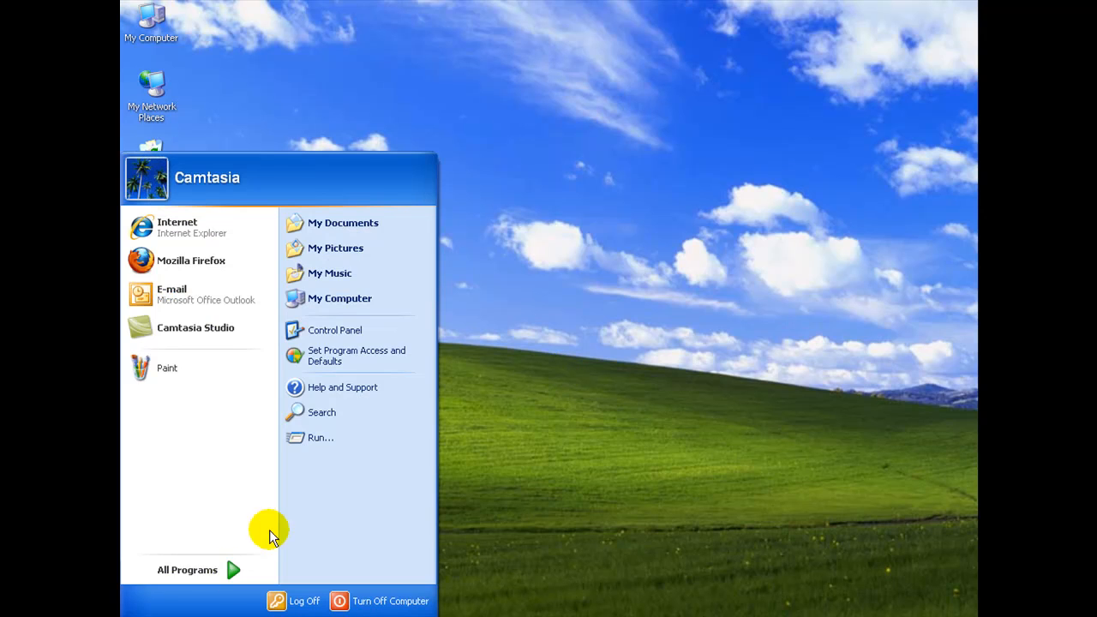
mouse_move(319, 437)
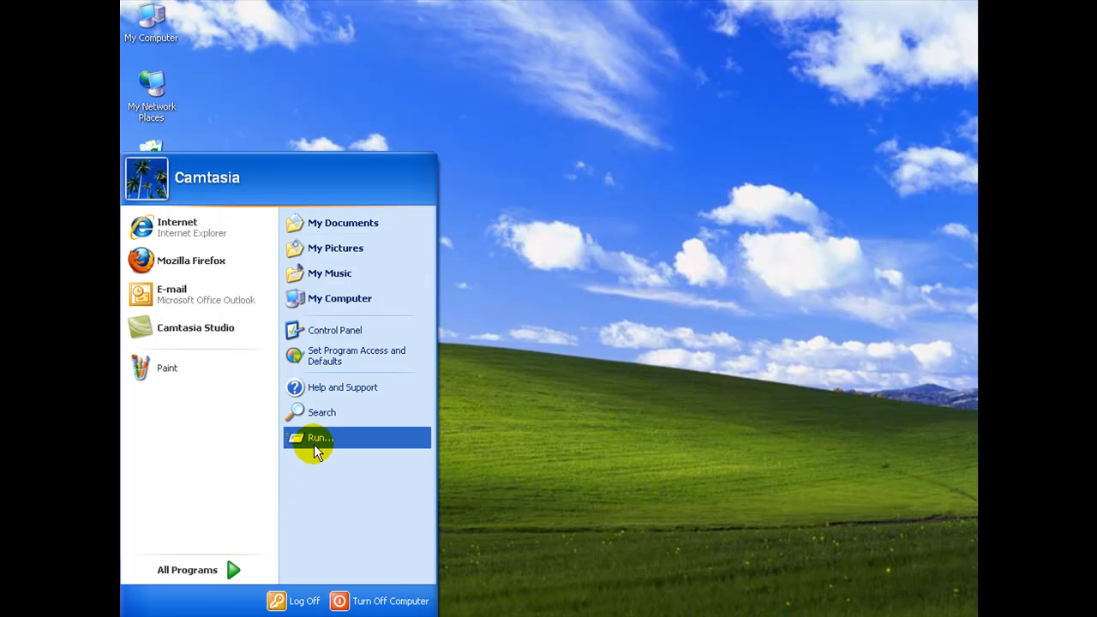
Run msconfig from the Start menu's Run dialog to launch the System Configuration Utility
left_click(319, 439)
type("msconfig")
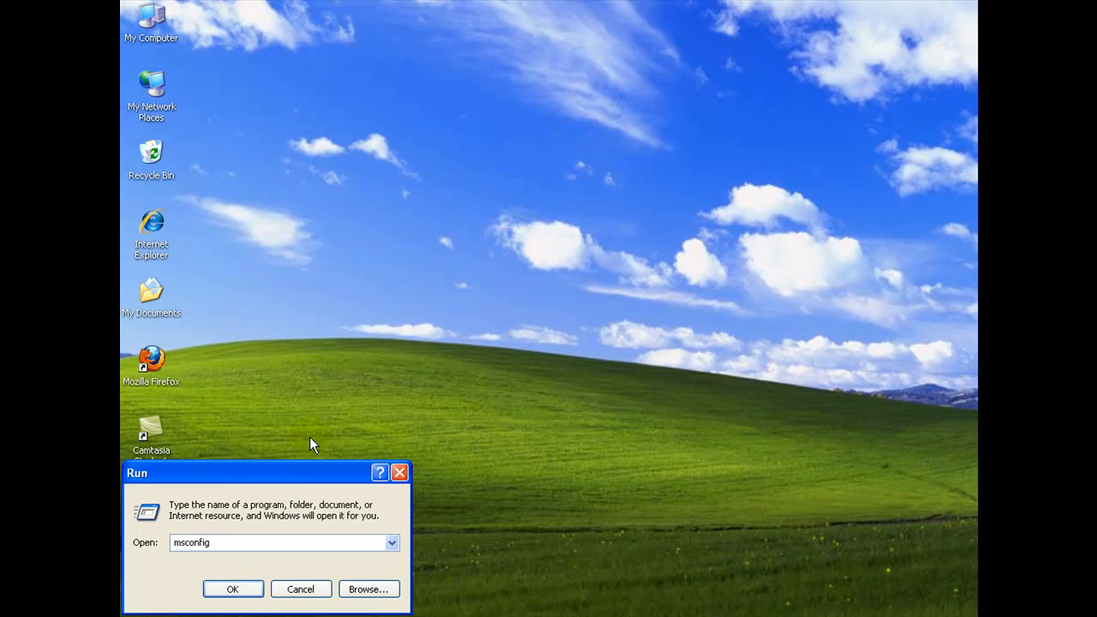
mouse_move(250, 580)
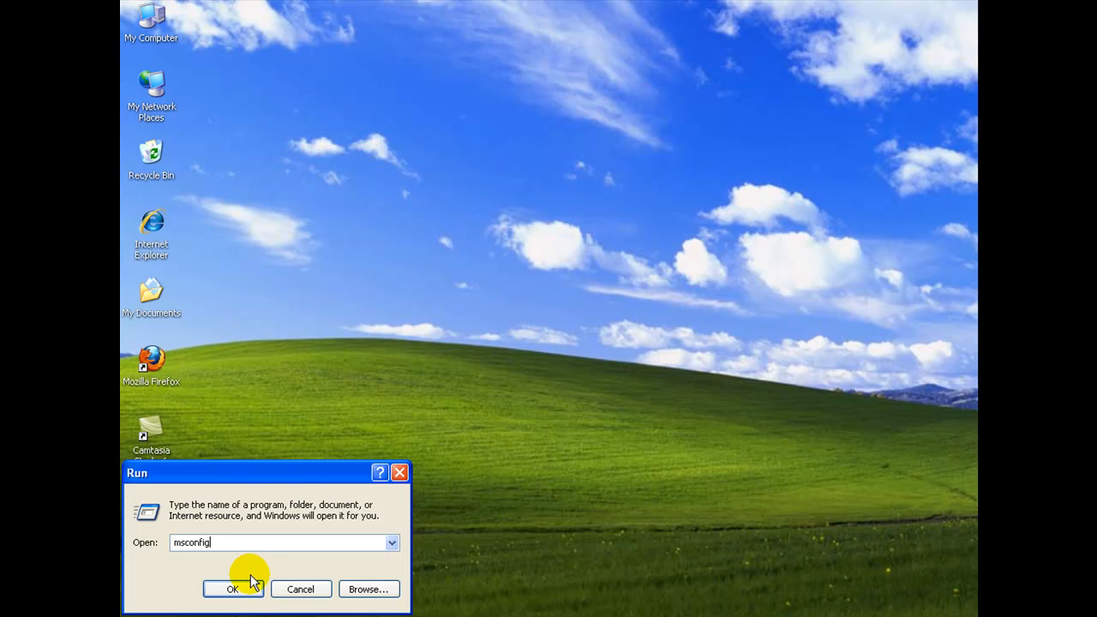
left_click(234, 590)
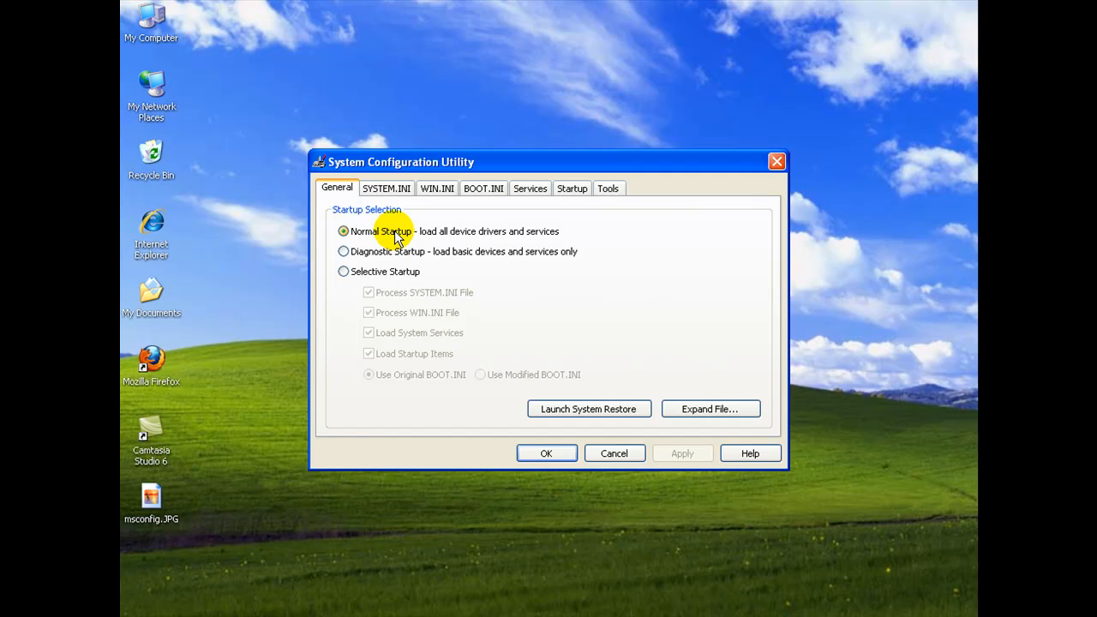
mouse_move(394, 271)
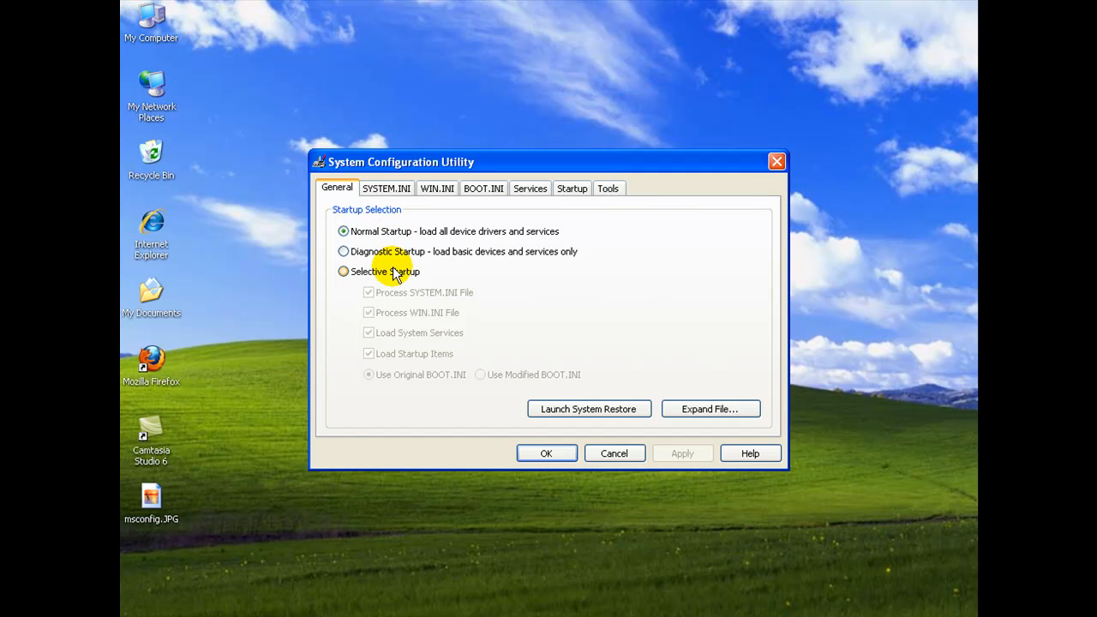
mouse_move(571, 188)
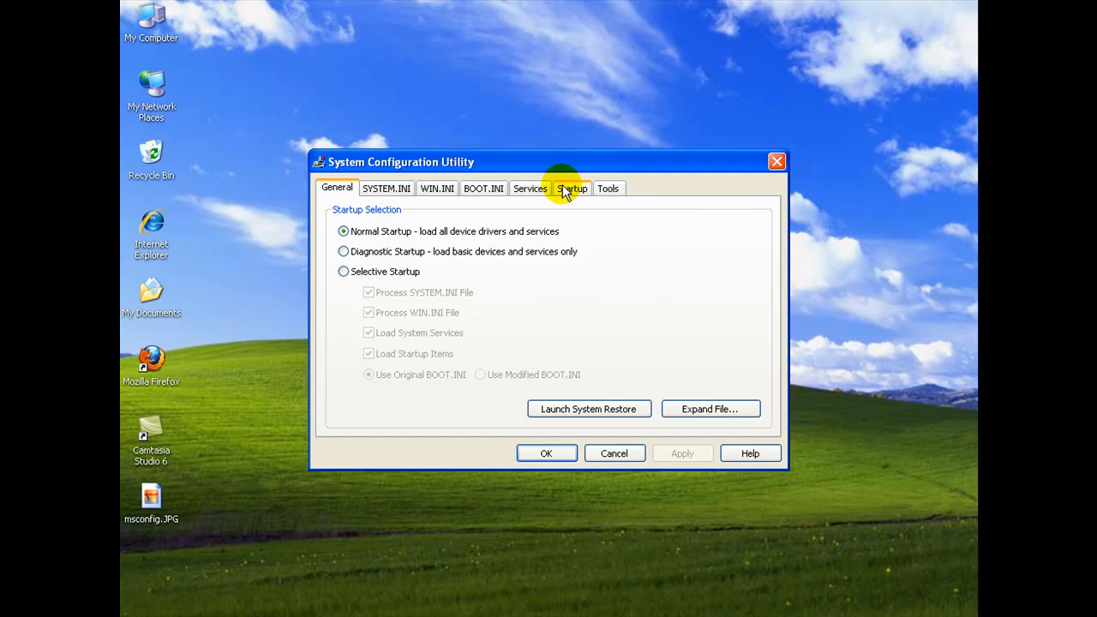
Show the Startup list with the Command column widened and scroll through the startup entries
left_click(571, 187)
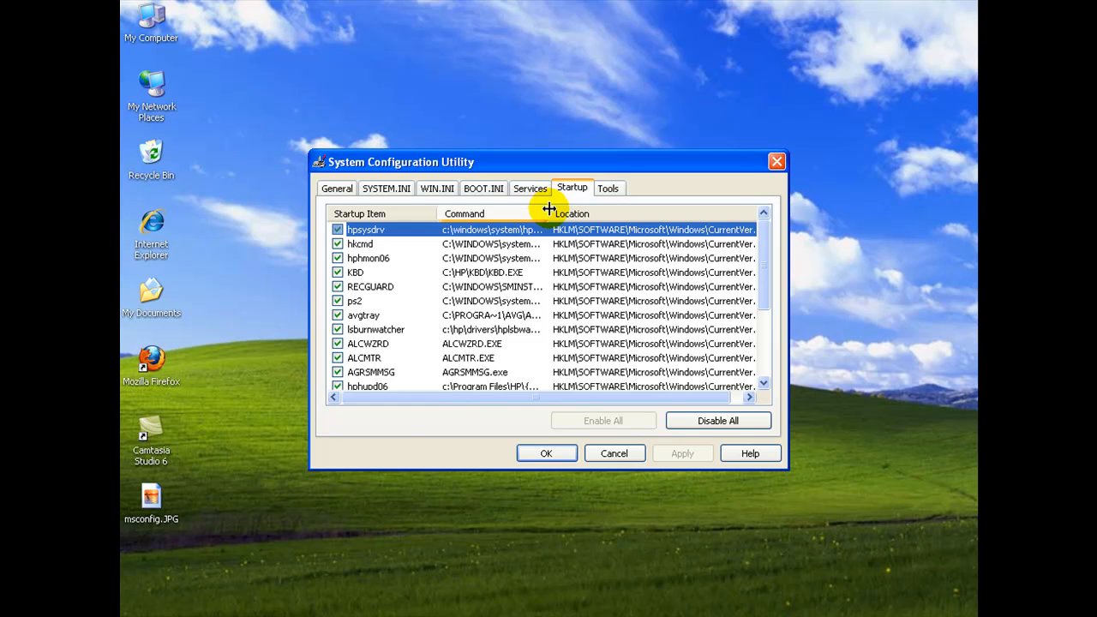
left_click_drag(549, 213, 703, 213)
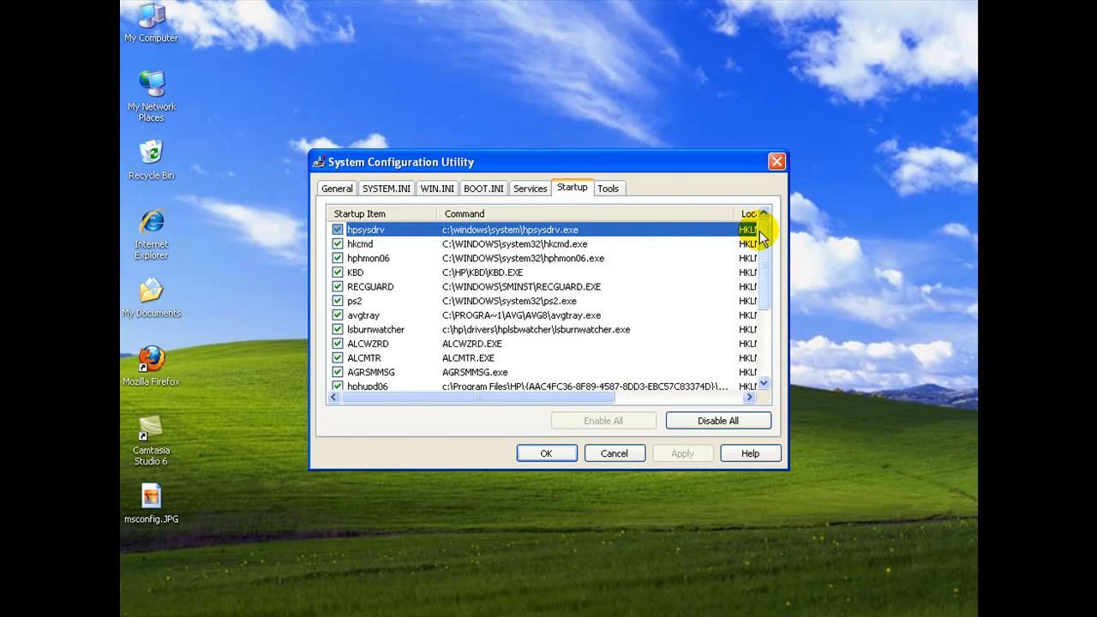
scroll("down", 3)
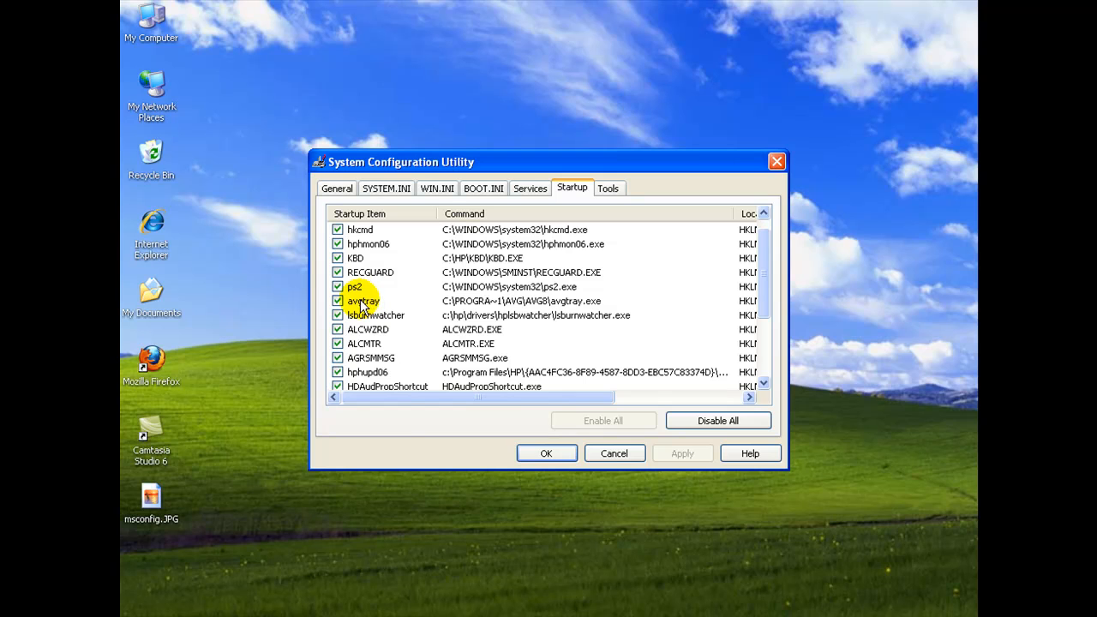
mouse_move(380, 315)
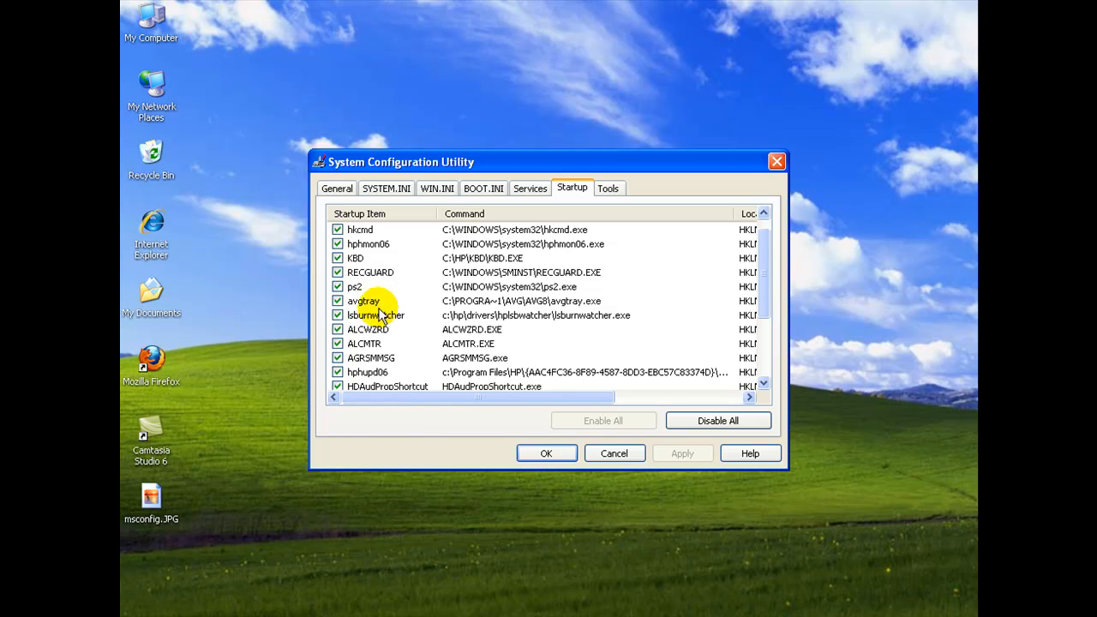
Disable the ALCWZRD, ALCMTR, AGRSMMSG, hphupd06 and HDAudPropShortcut startup items
left_click(336, 330)
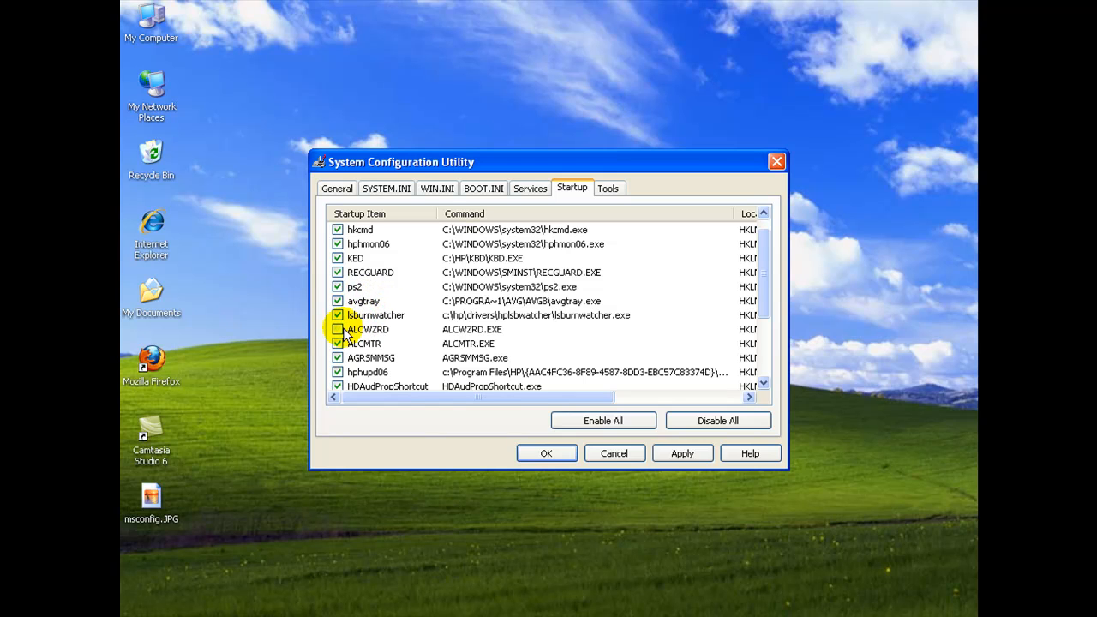
left_click(337, 343)
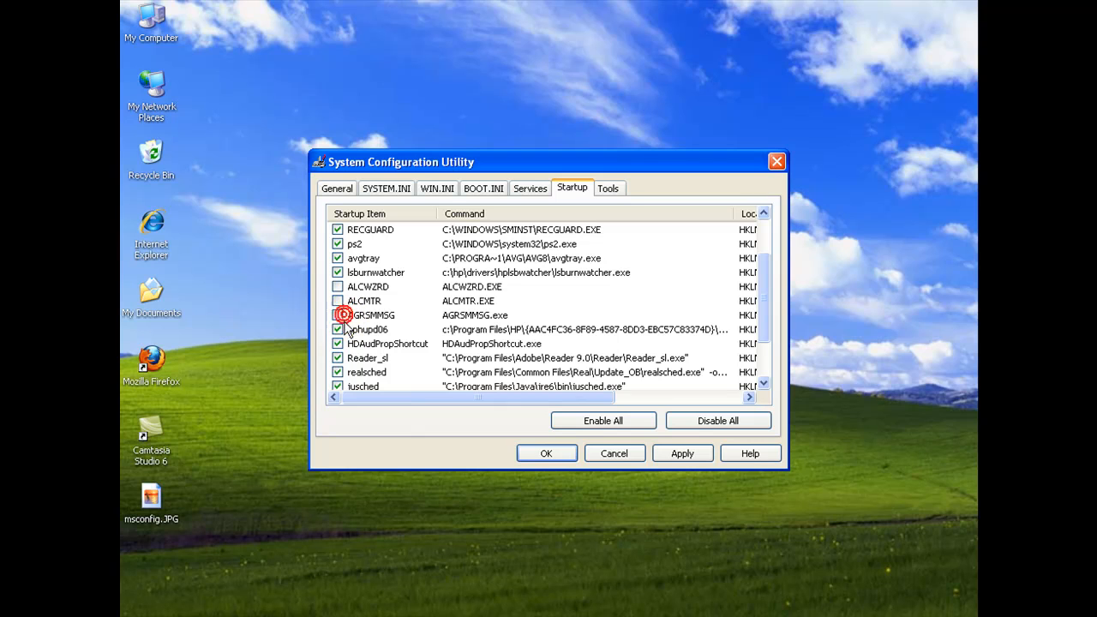
left_click(337, 315)
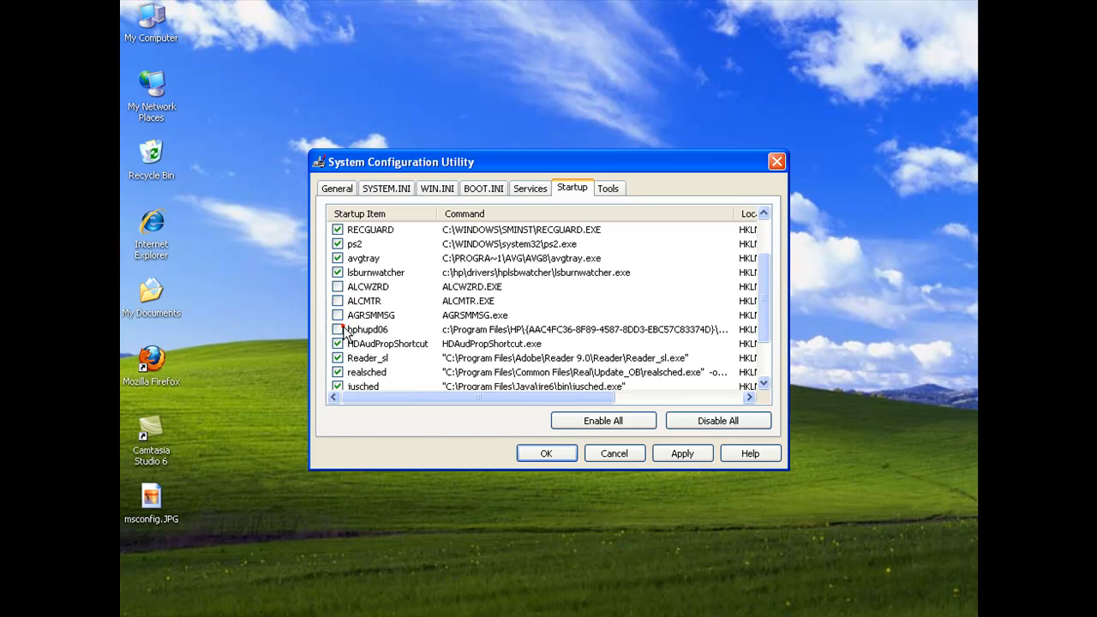
left_click(385, 343)
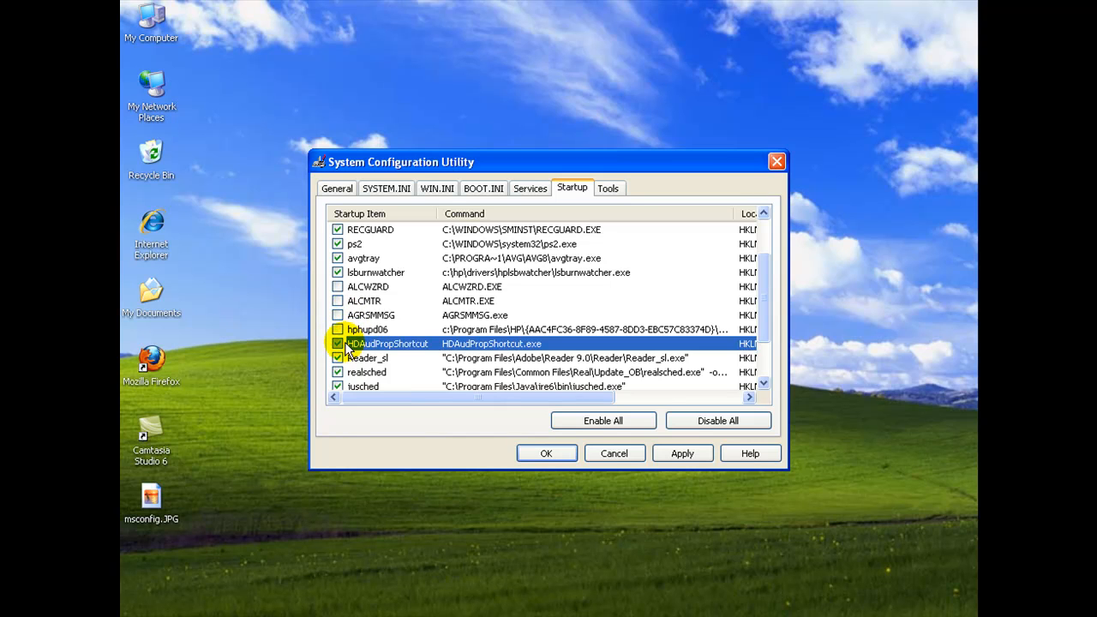
left_click(337, 343)
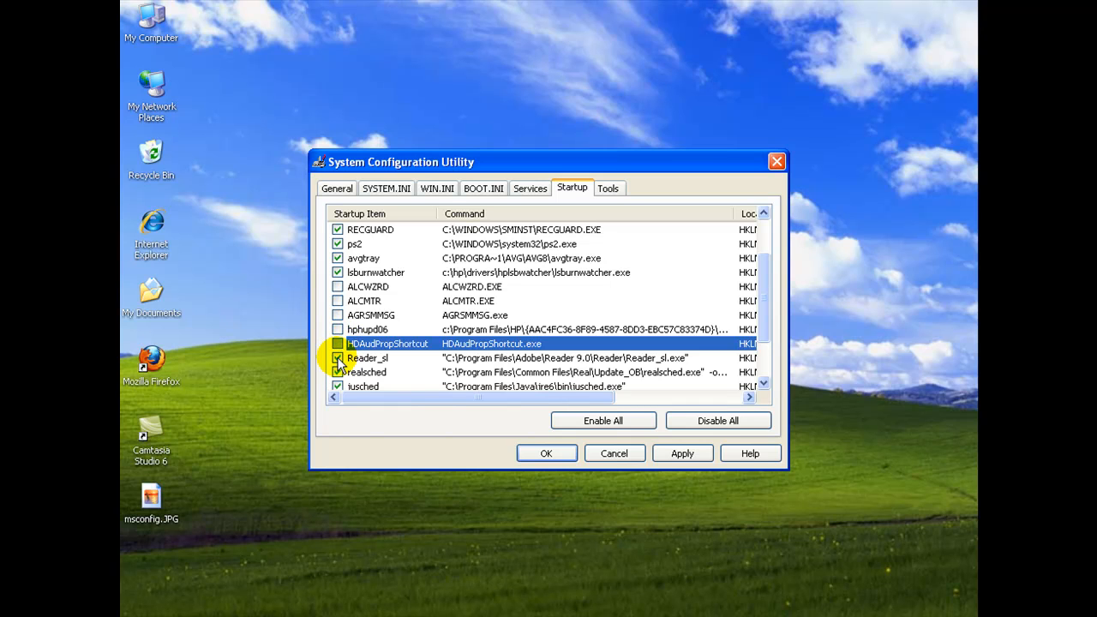
Disable the realsched, jusched and SOUNDMAN startup items further down the list
scroll("down", 3)
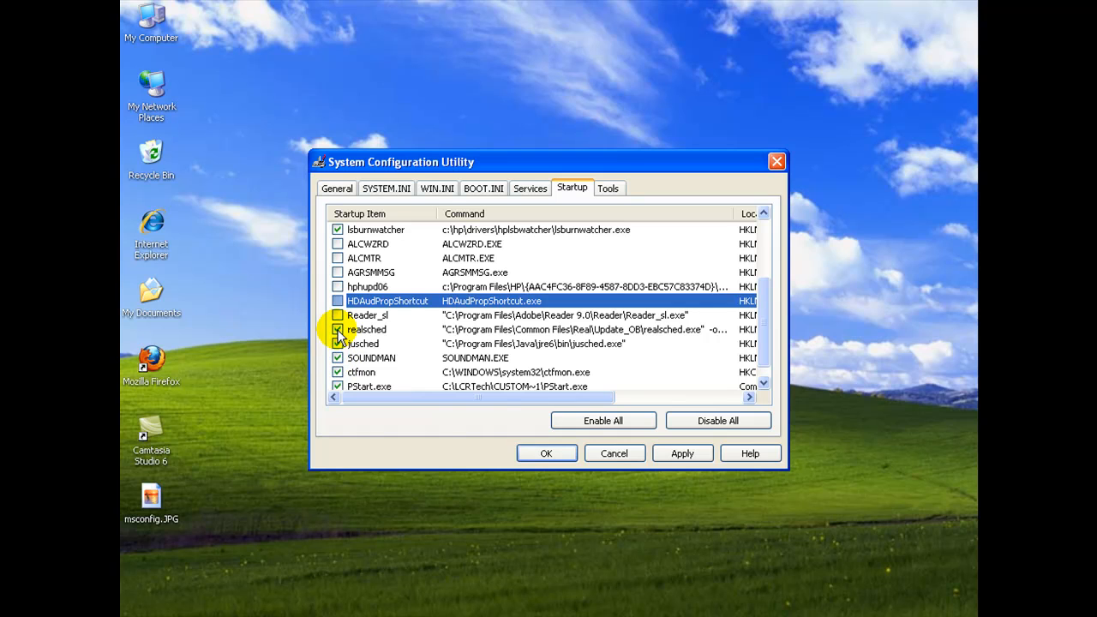
left_click(336, 329)
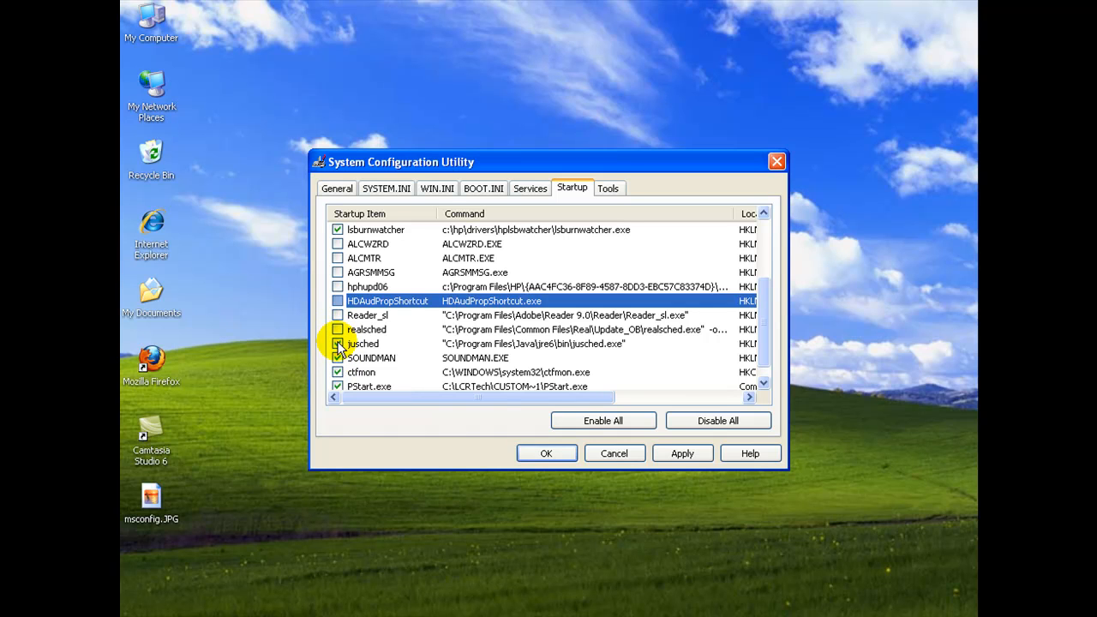
left_click(336, 343)
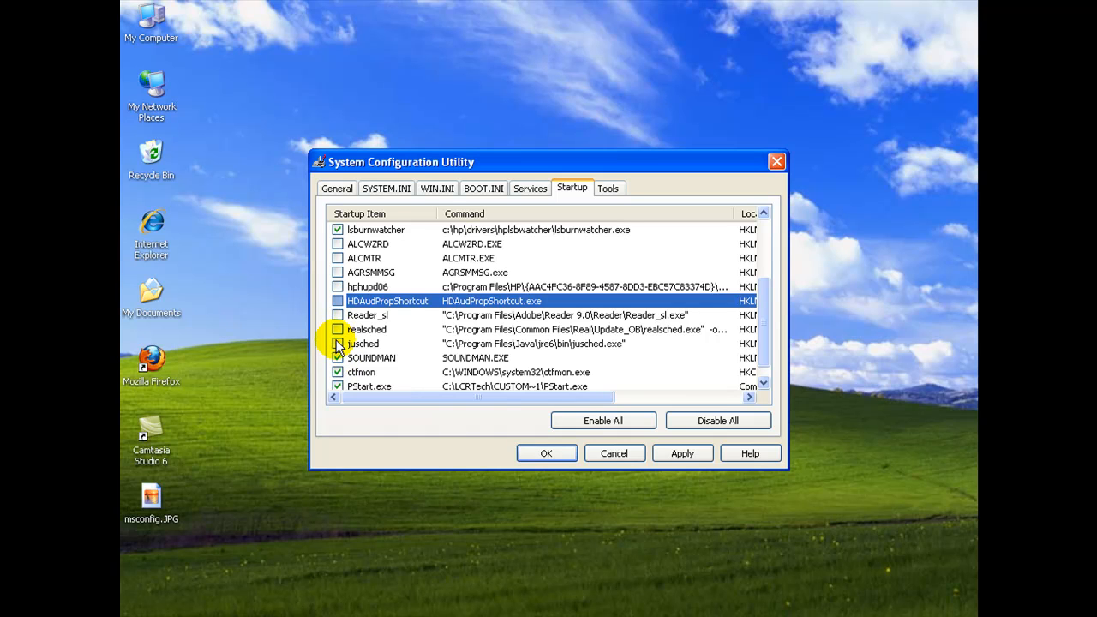
left_click(336, 359)
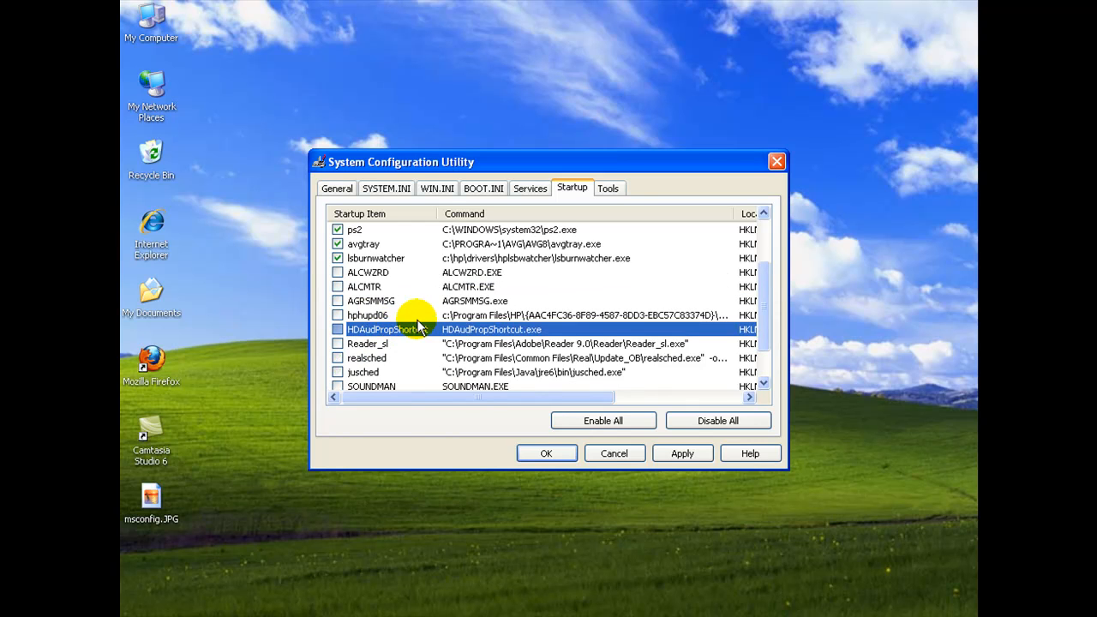
mouse_move(530, 188)
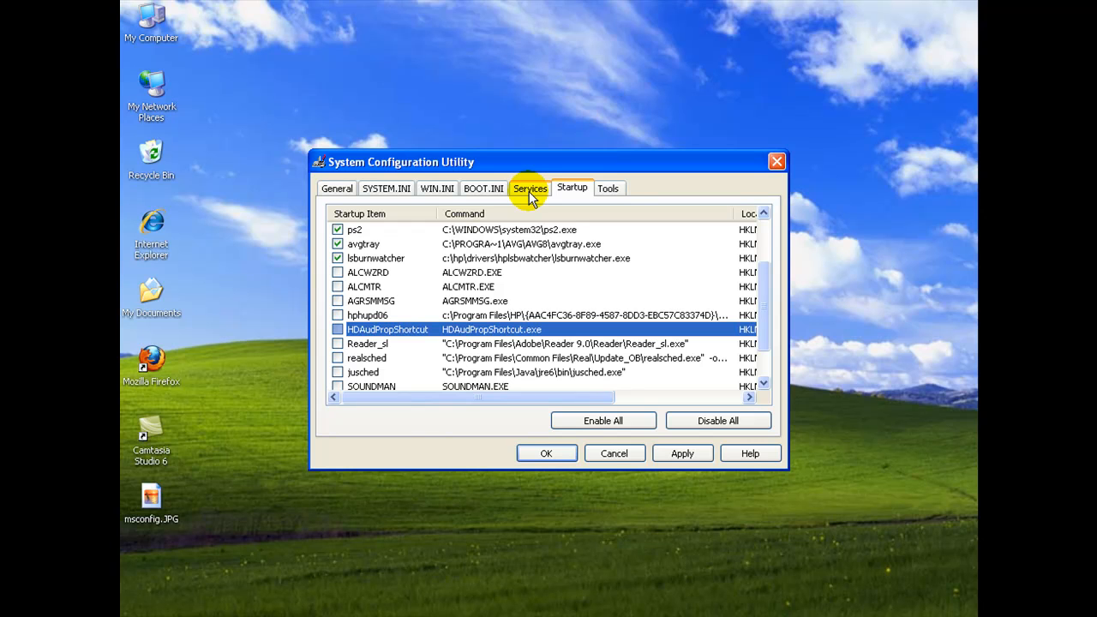
left_click(530, 187)
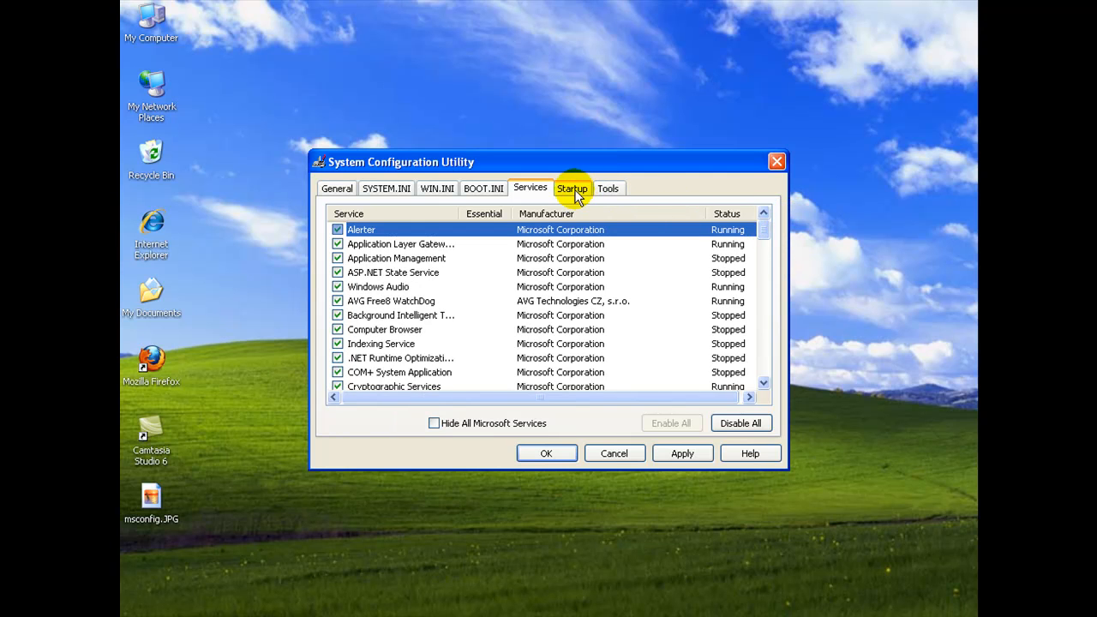
left_click(573, 187)
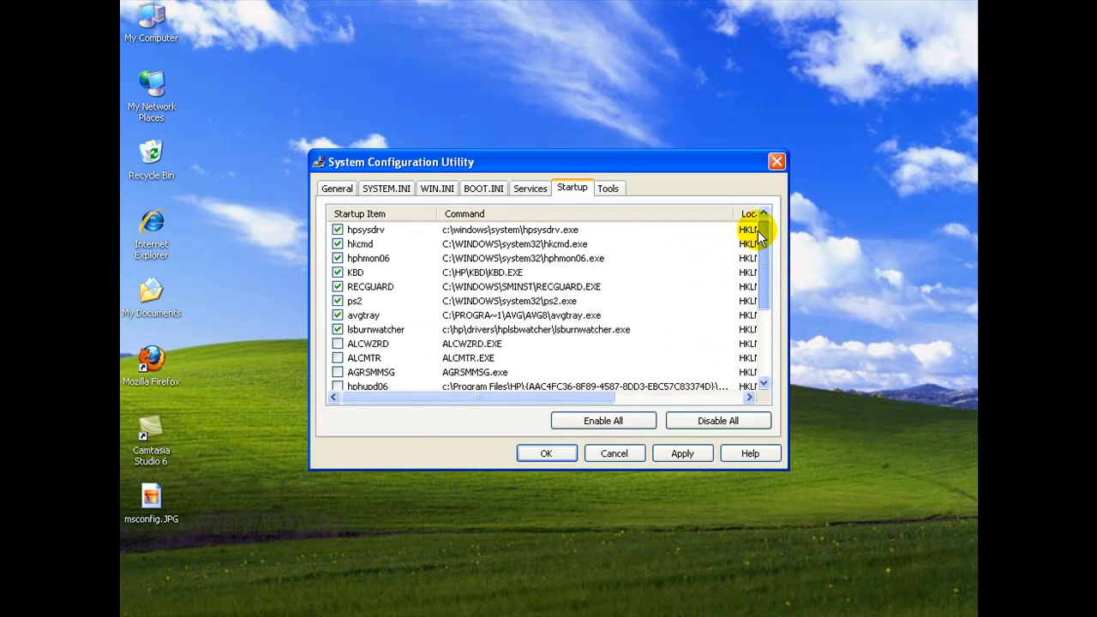
Close the utility keeping the startup changes and choose Exit Without Restart
scroll("down", 3)
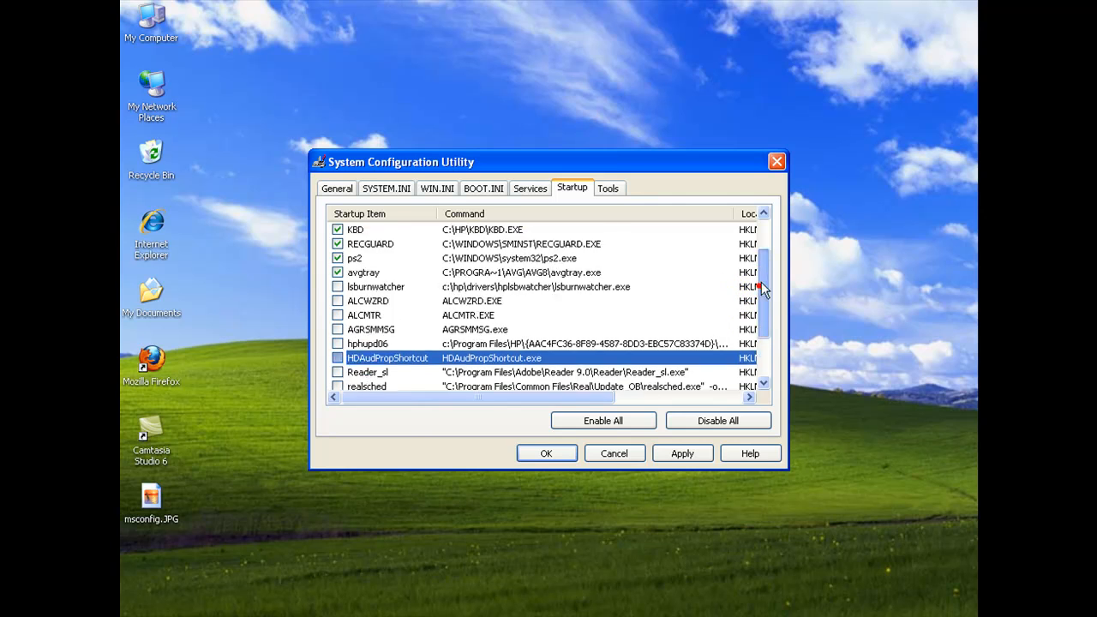
mouse_move(768, 285)
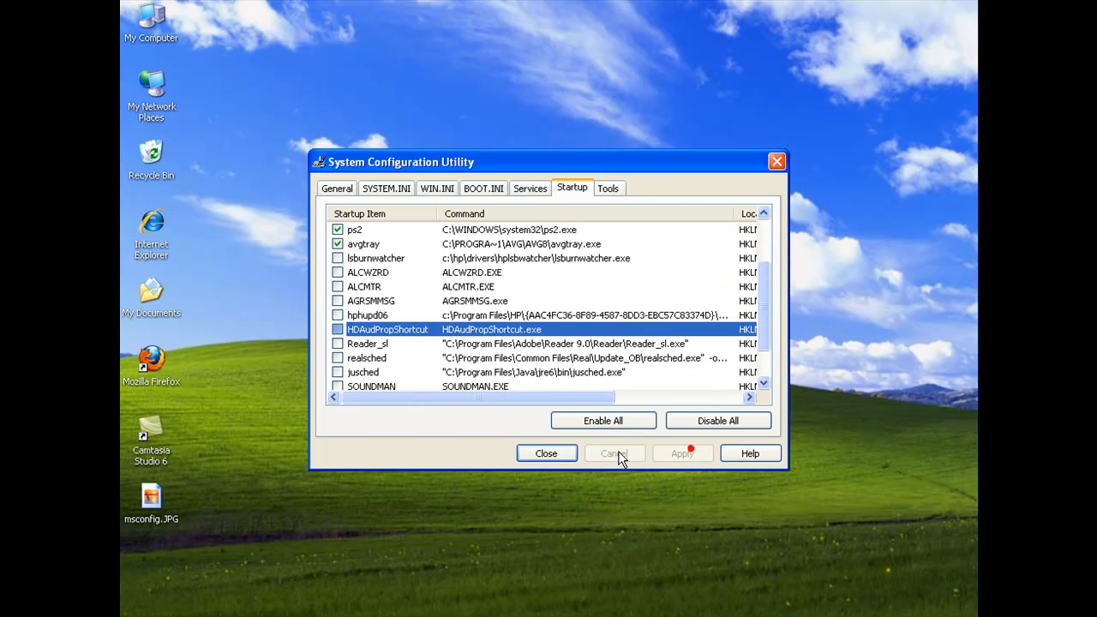
left_click(545, 452)
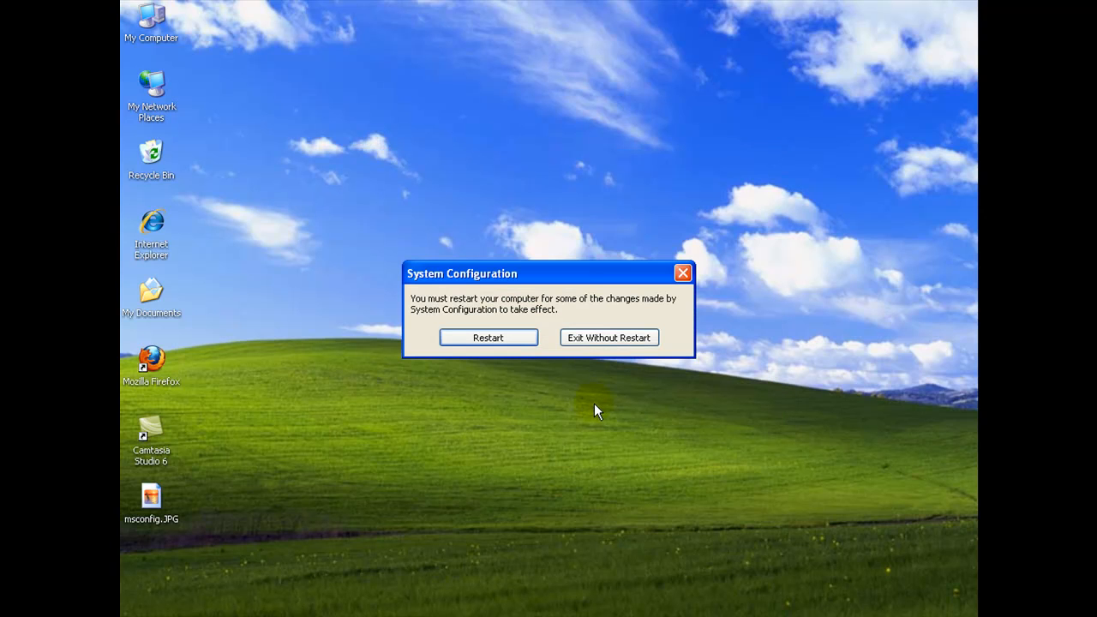
mouse_move(597, 408)
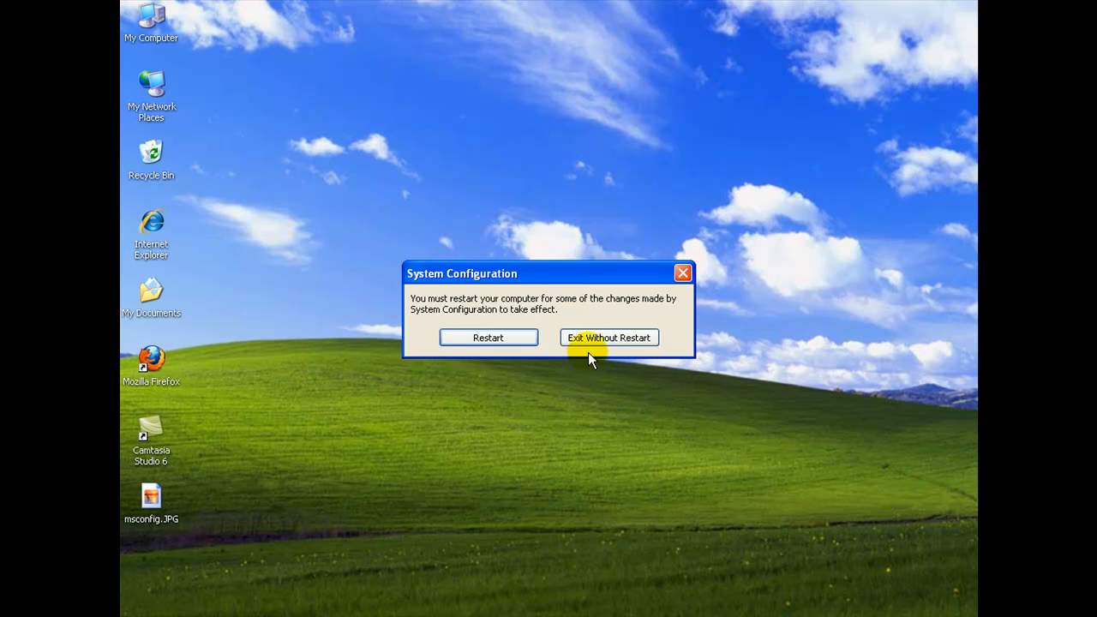
left_click(609, 336)
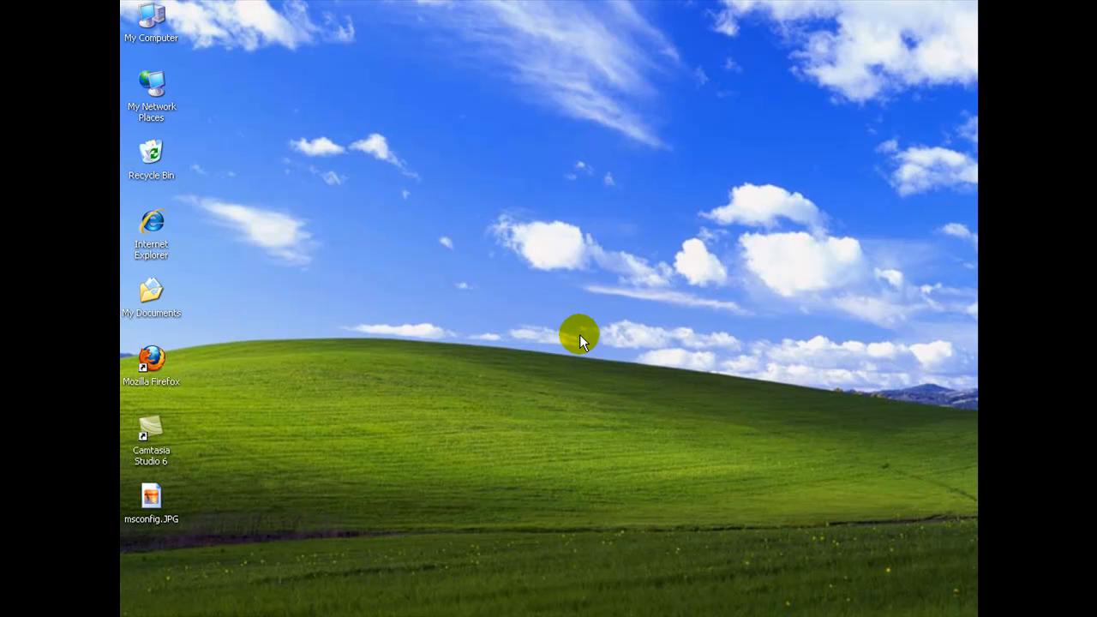
mouse_move(244, 497)
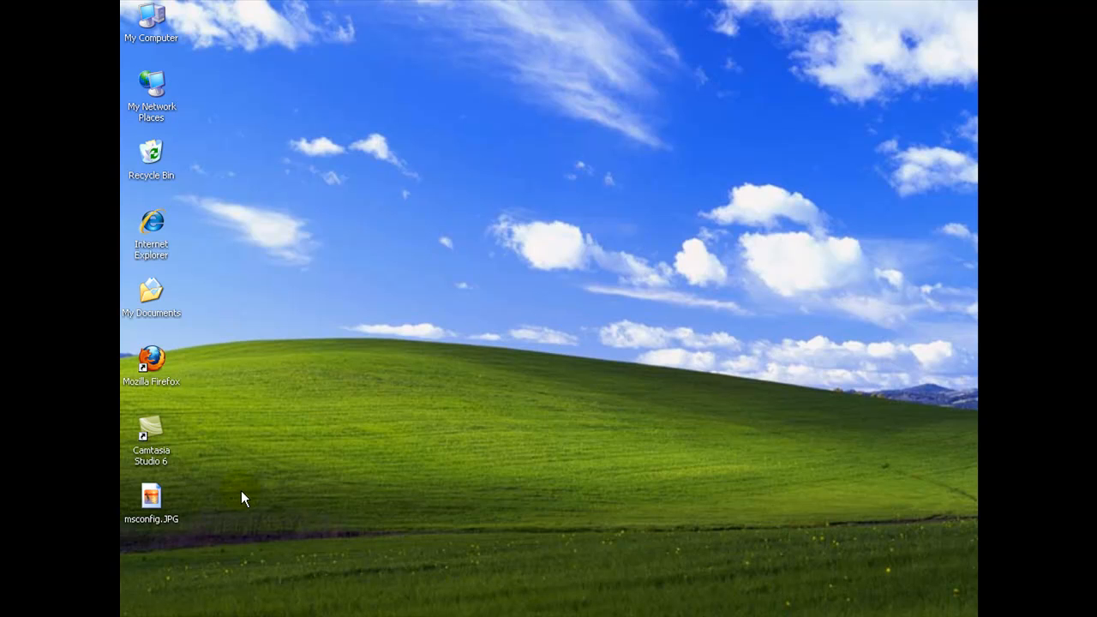
double_click(151, 497)
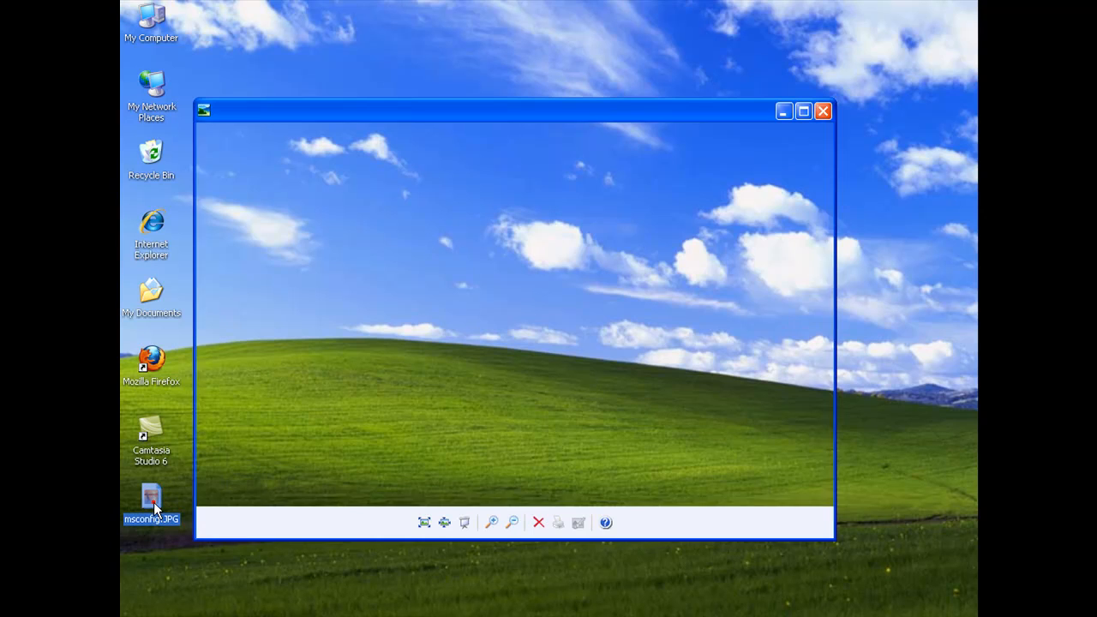
double_click(151, 501)
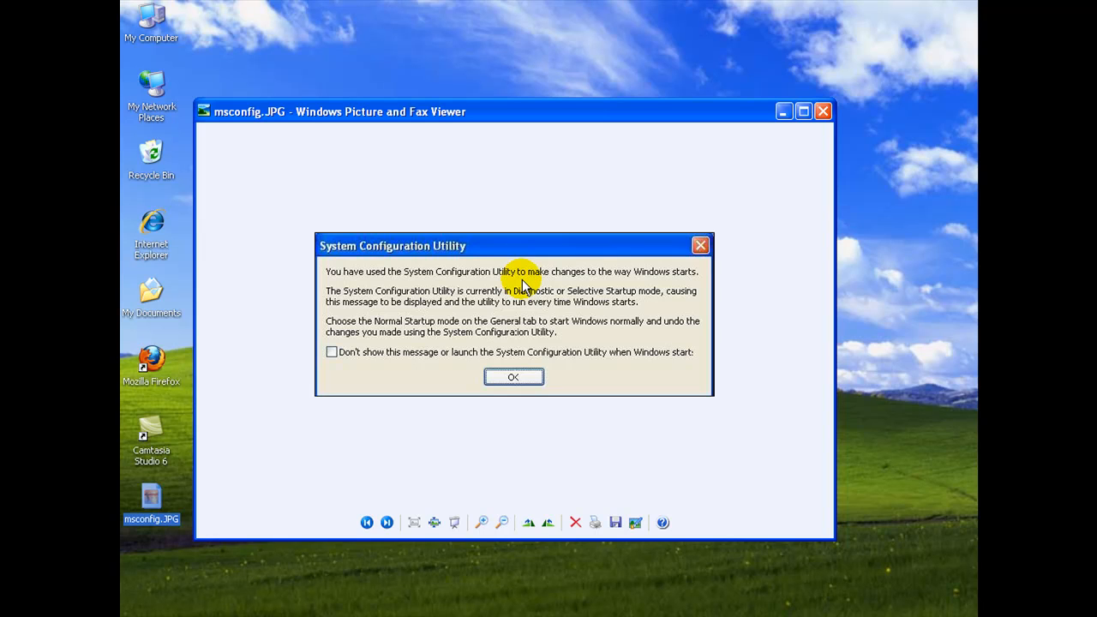
mouse_move(528, 290)
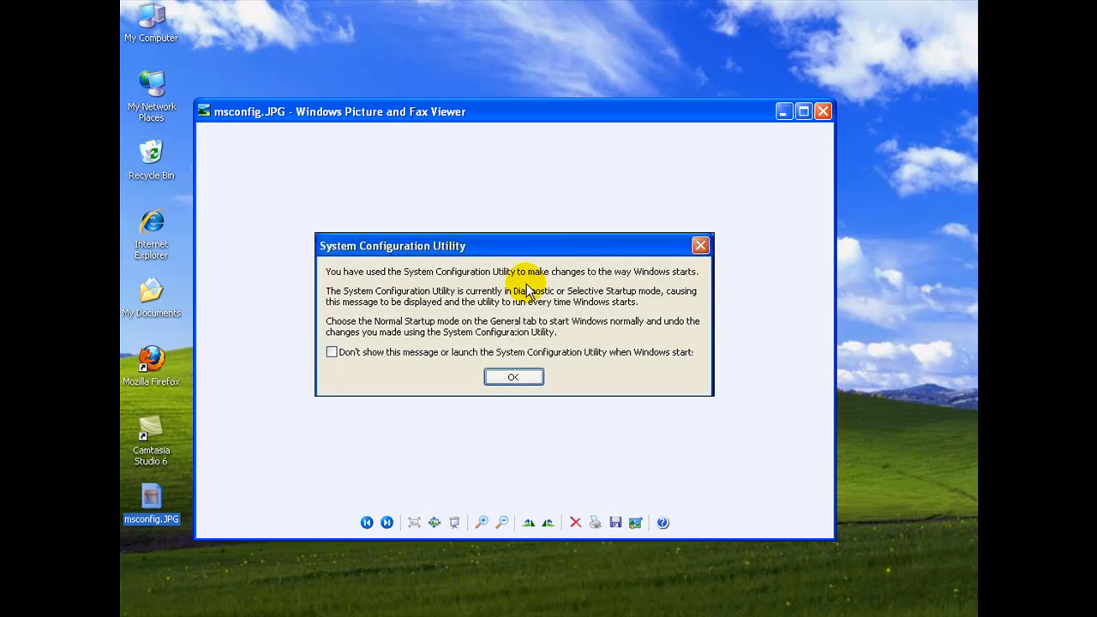
mouse_move(603, 299)
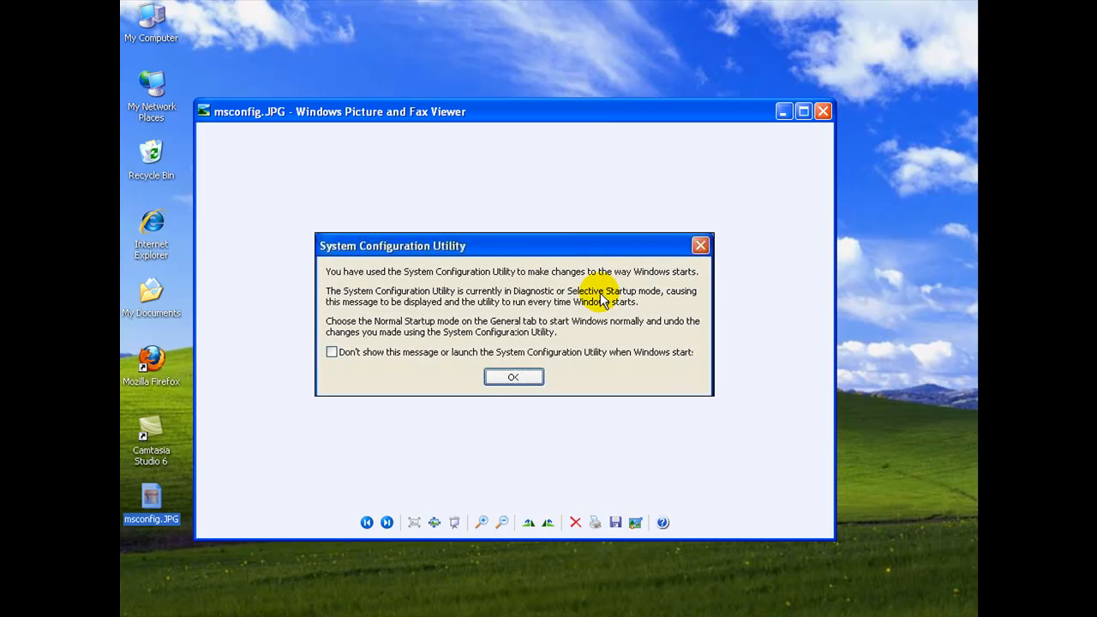
mouse_move(335, 360)
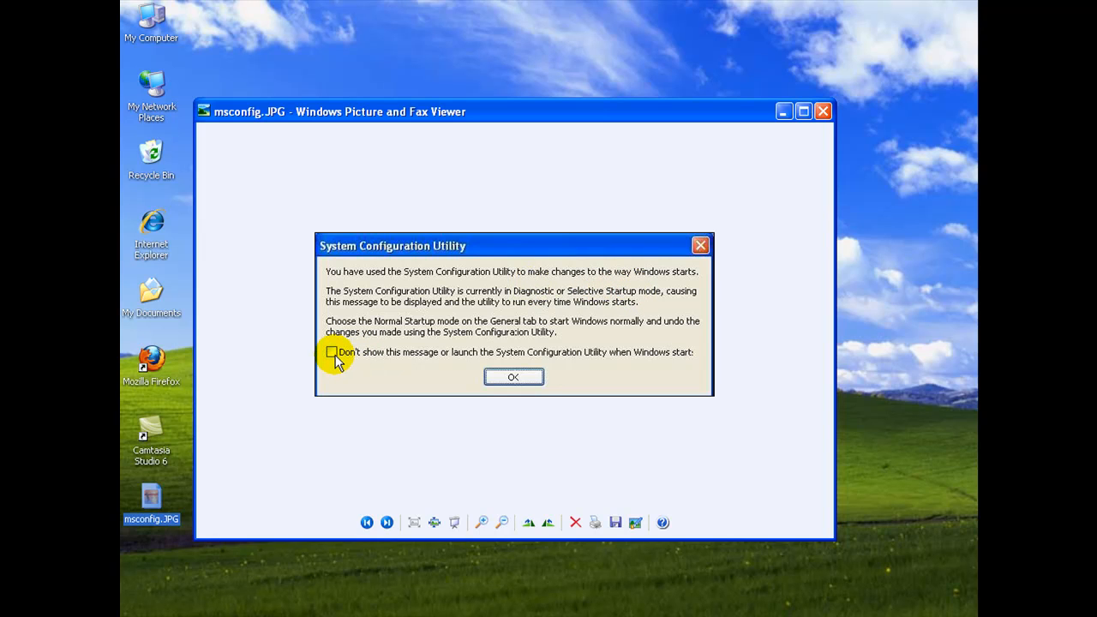
left_click(333, 353)
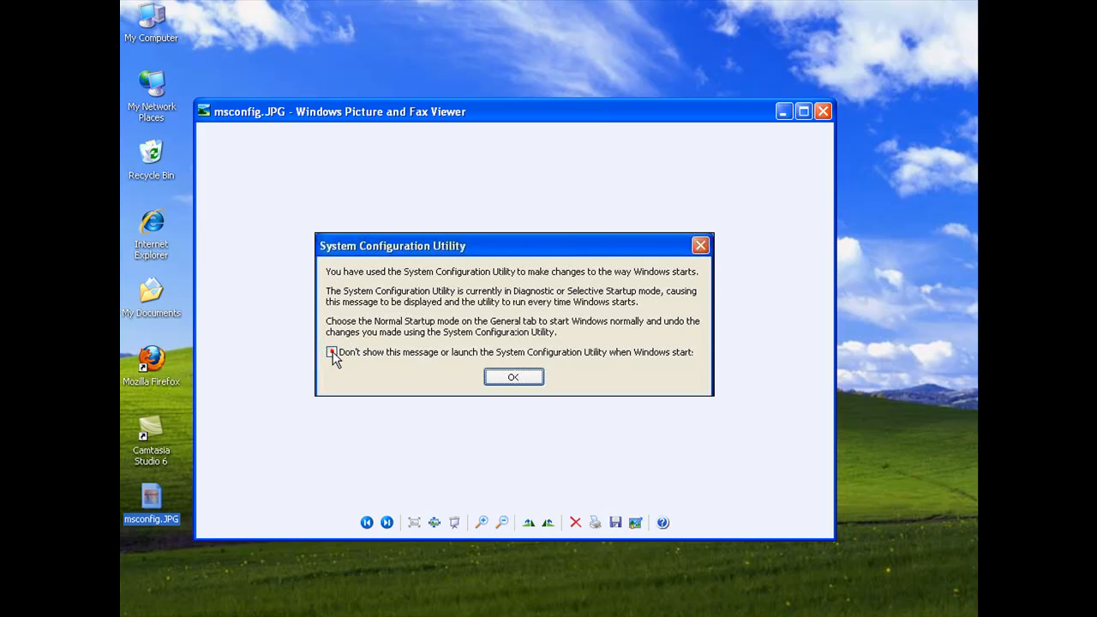
left_click(332, 353)
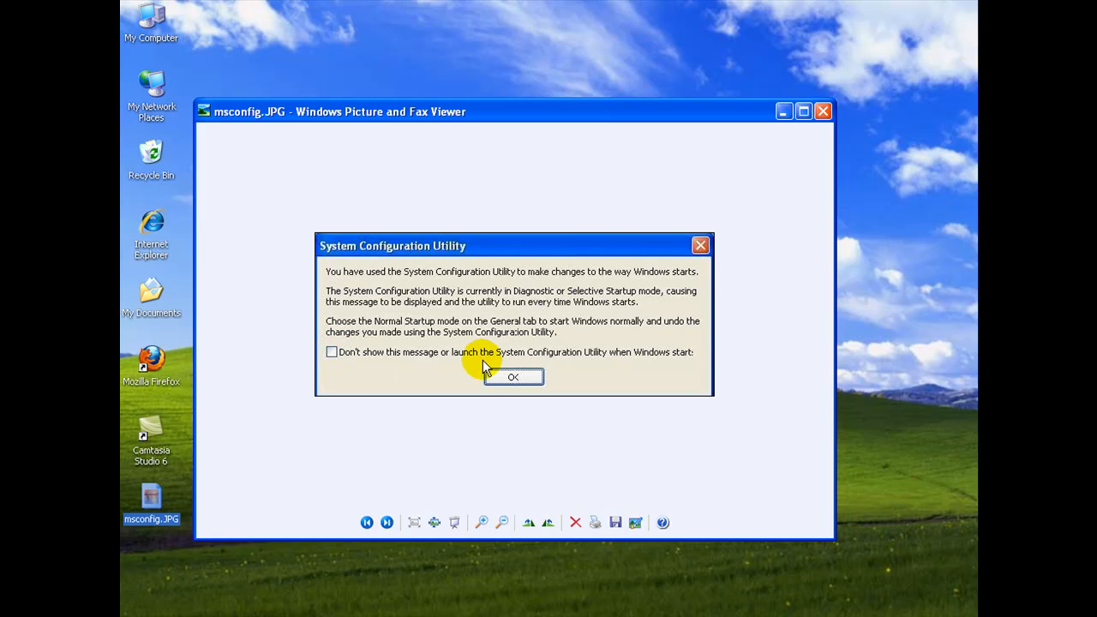
mouse_move(803, 134)
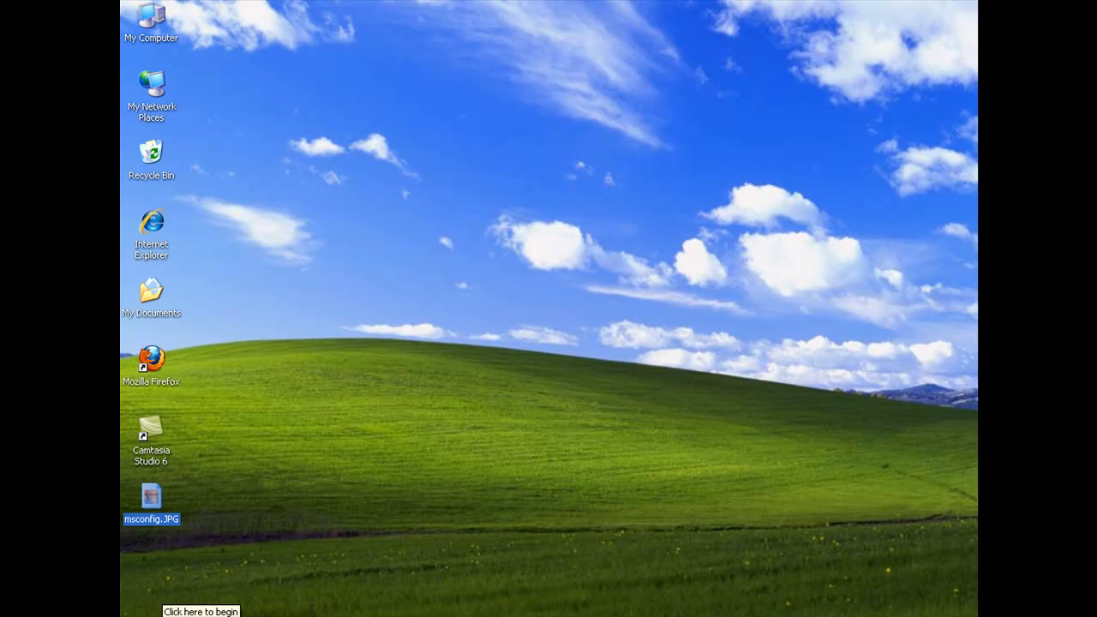
Open System Properties via My Computer's Properties in the Start menu
left_click(199, 611)
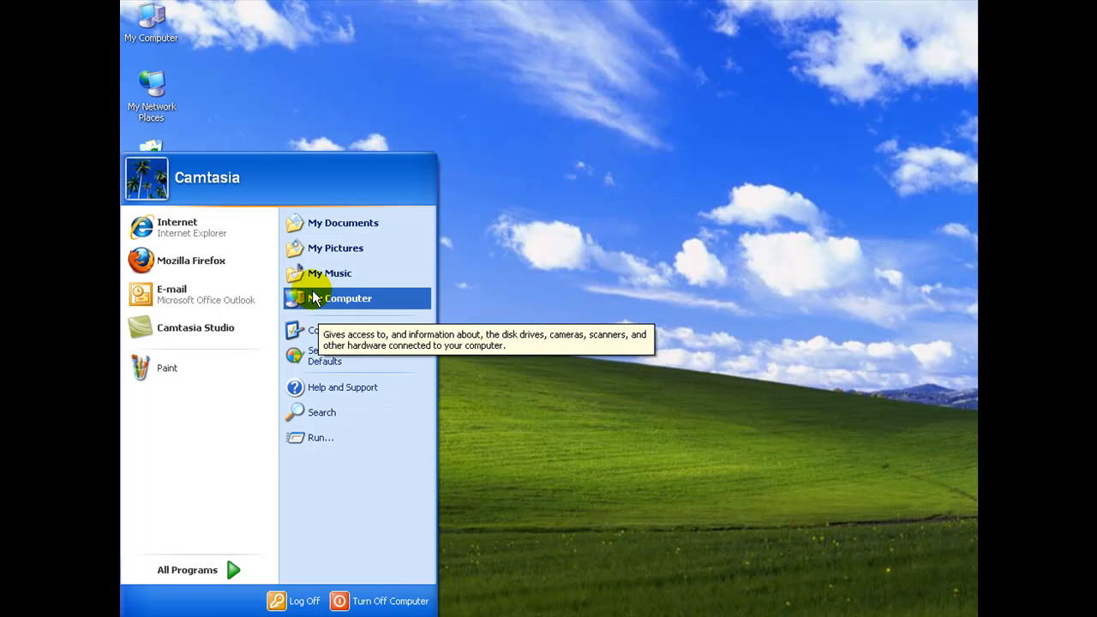
right_click(346, 298)
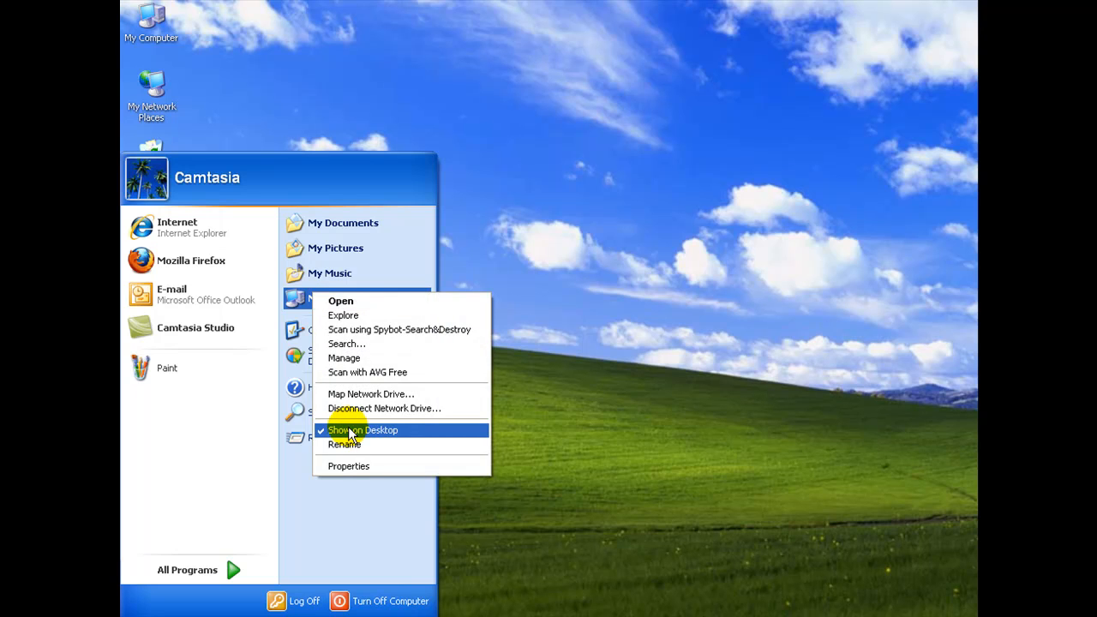
mouse_move(351, 470)
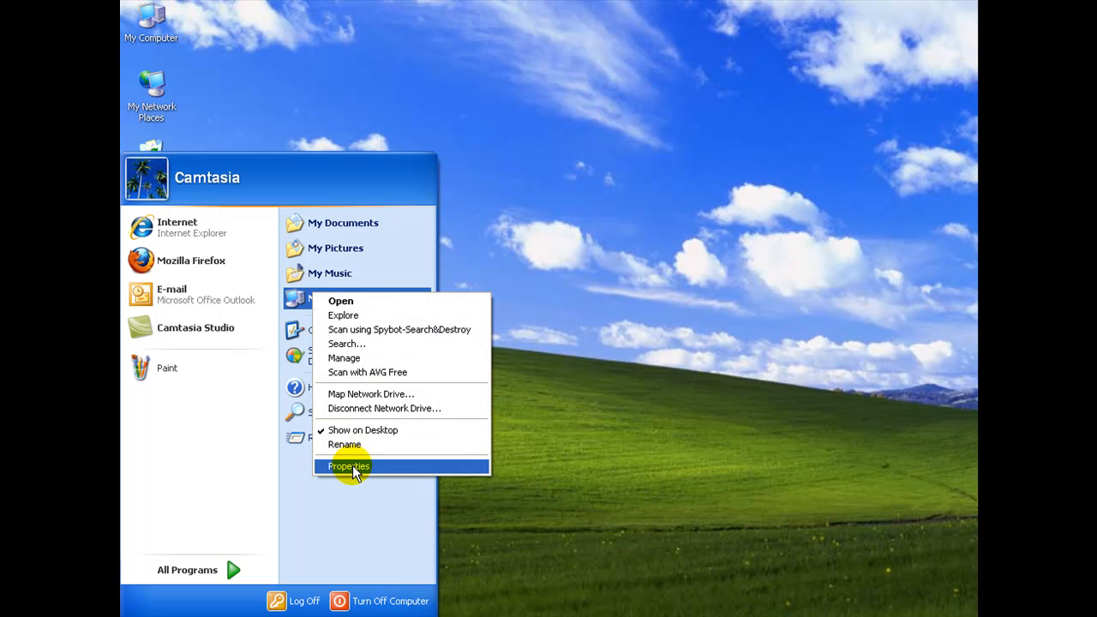
left_click(348, 466)
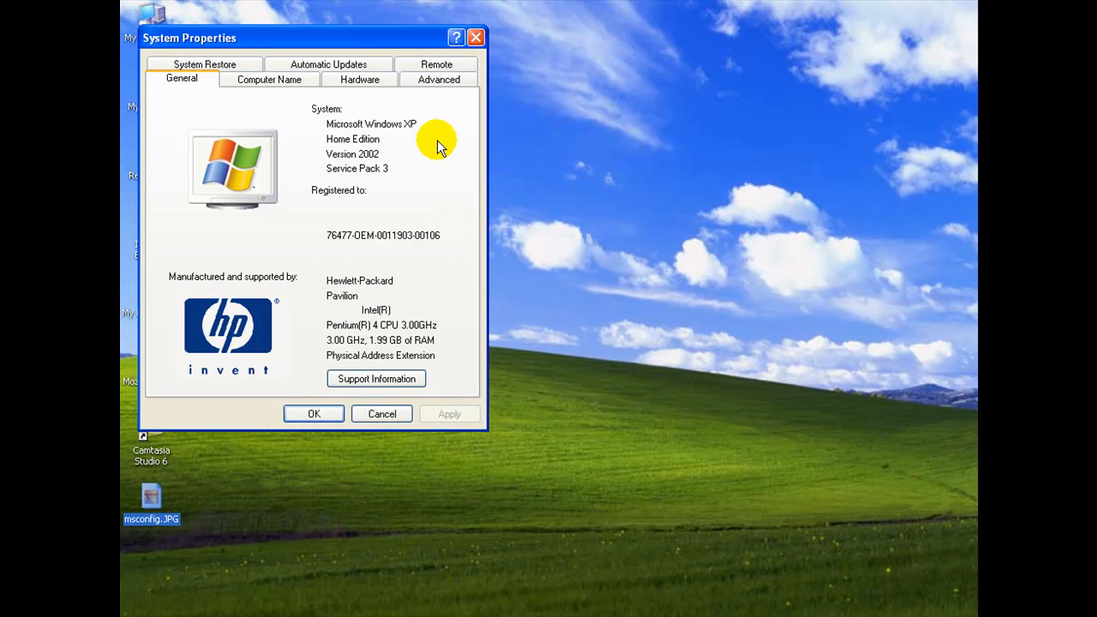
mouse_move(436, 79)
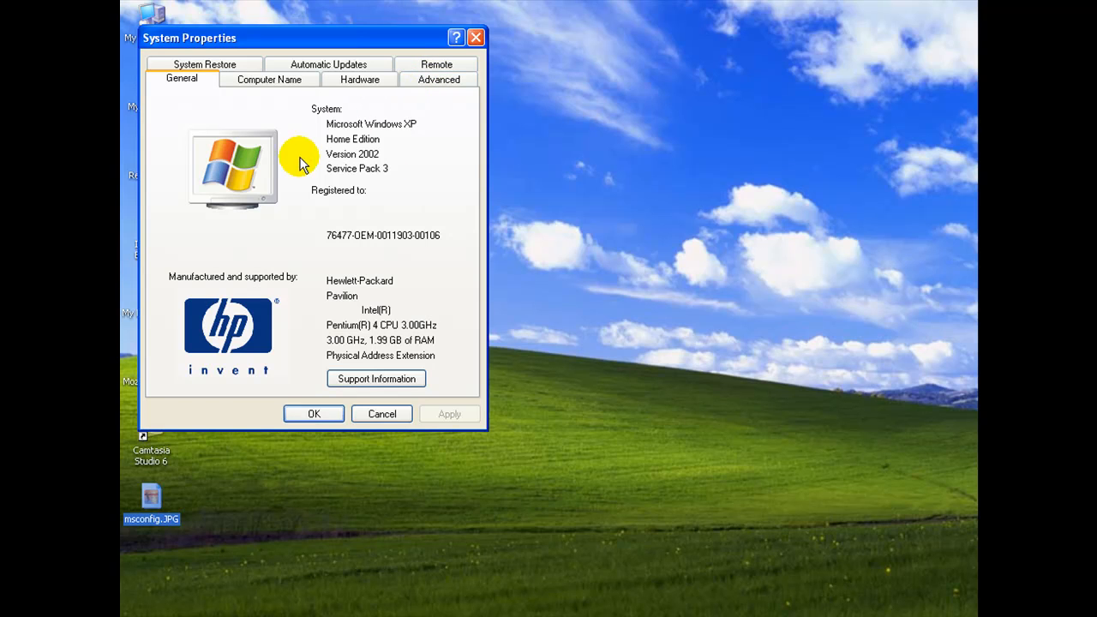
mouse_move(403, 137)
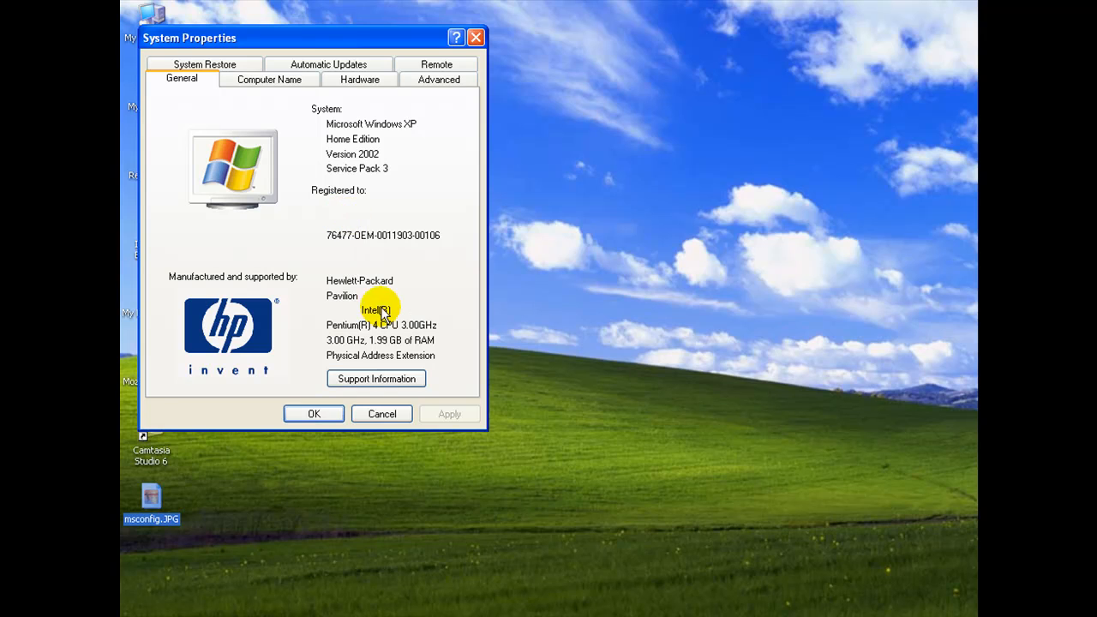
mouse_move(403, 330)
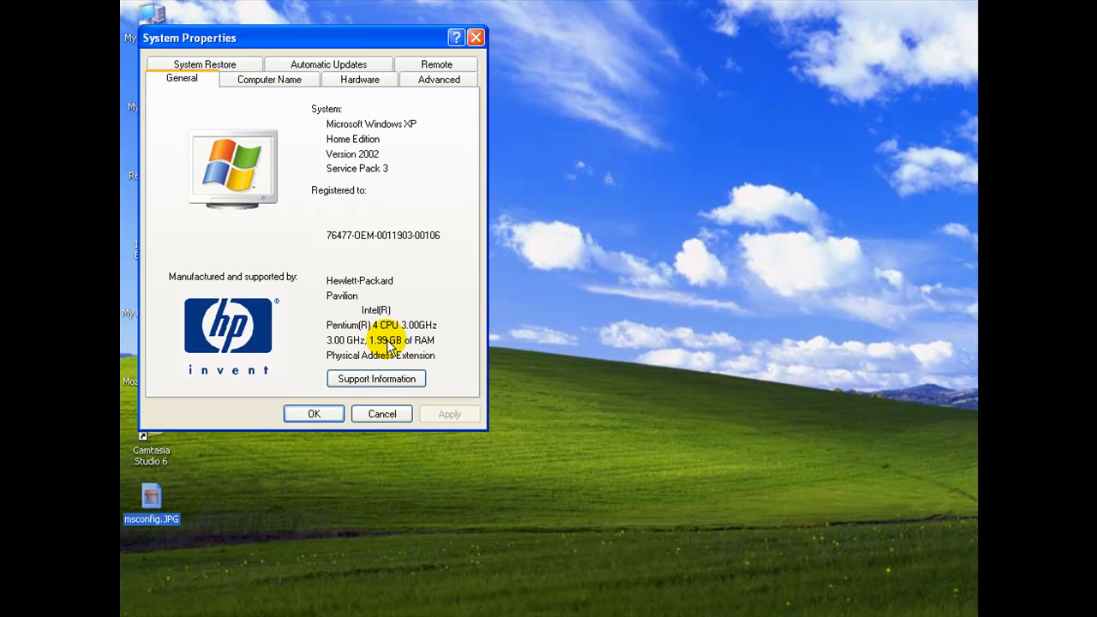
mouse_move(420, 95)
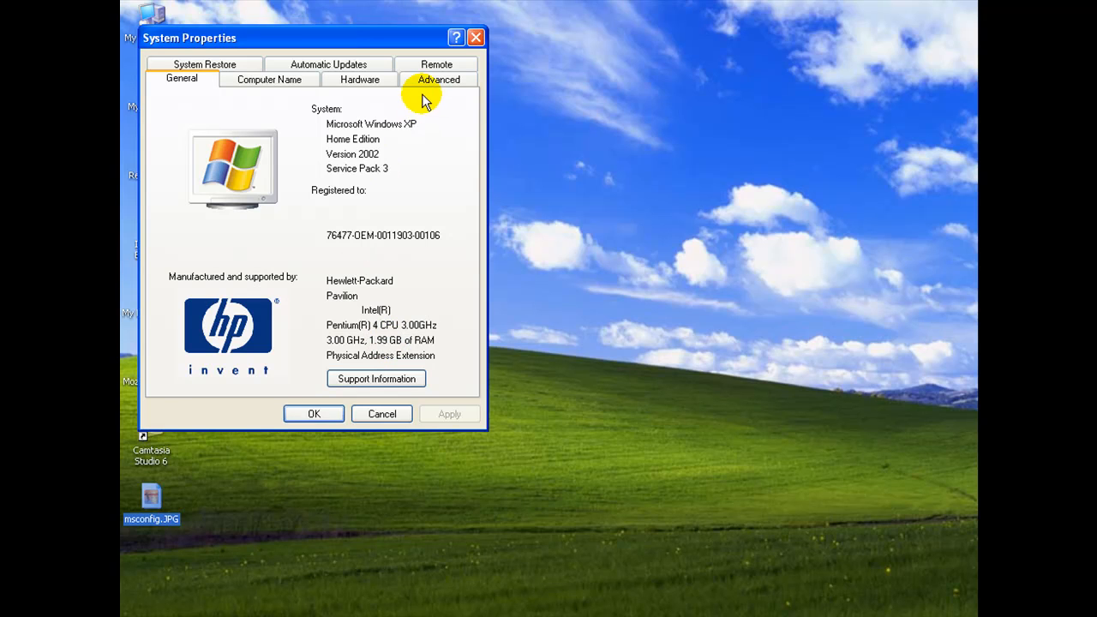
Switch System Properties to its Advanced settings page
left_click(439, 79)
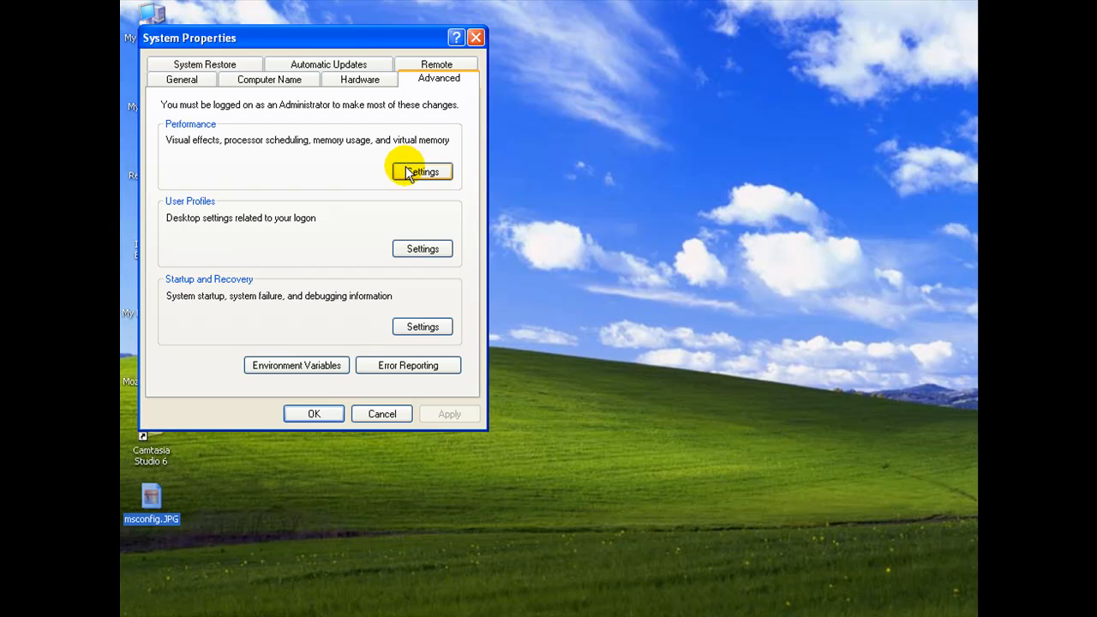
In Performance Options choose 'Adjust for best performance', apply it and return to System Properties
left_click(422, 172)
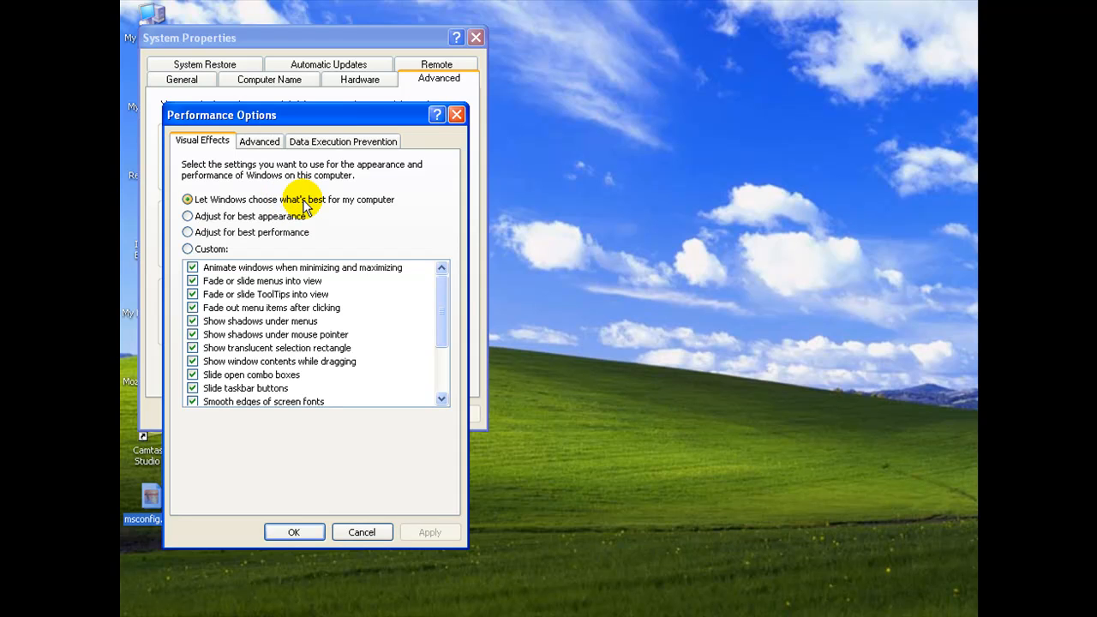
mouse_move(189, 233)
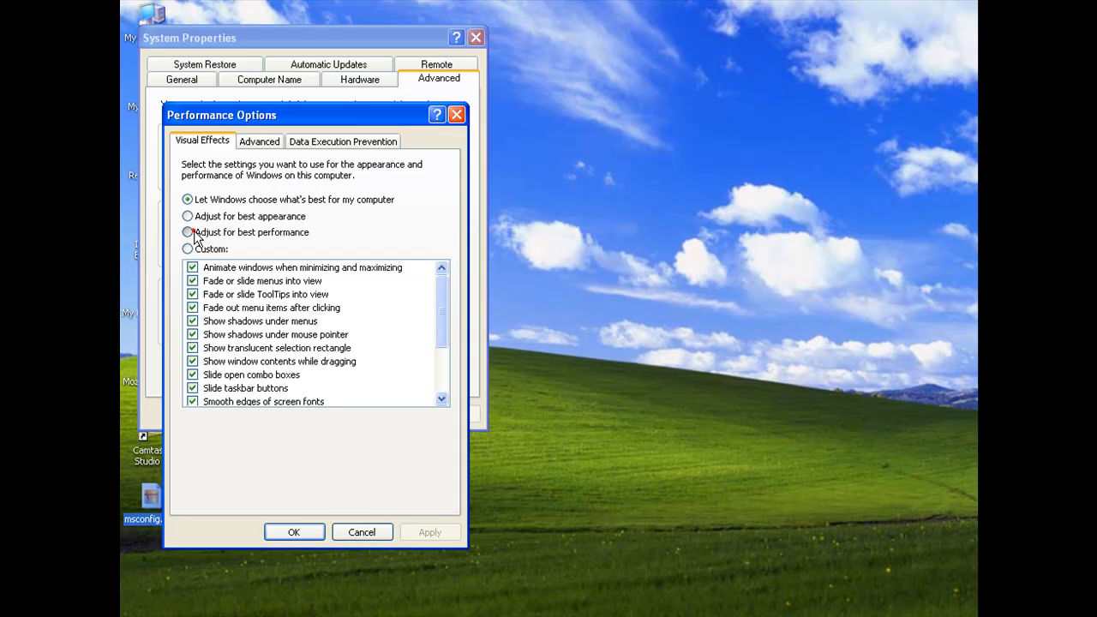
left_click(188, 233)
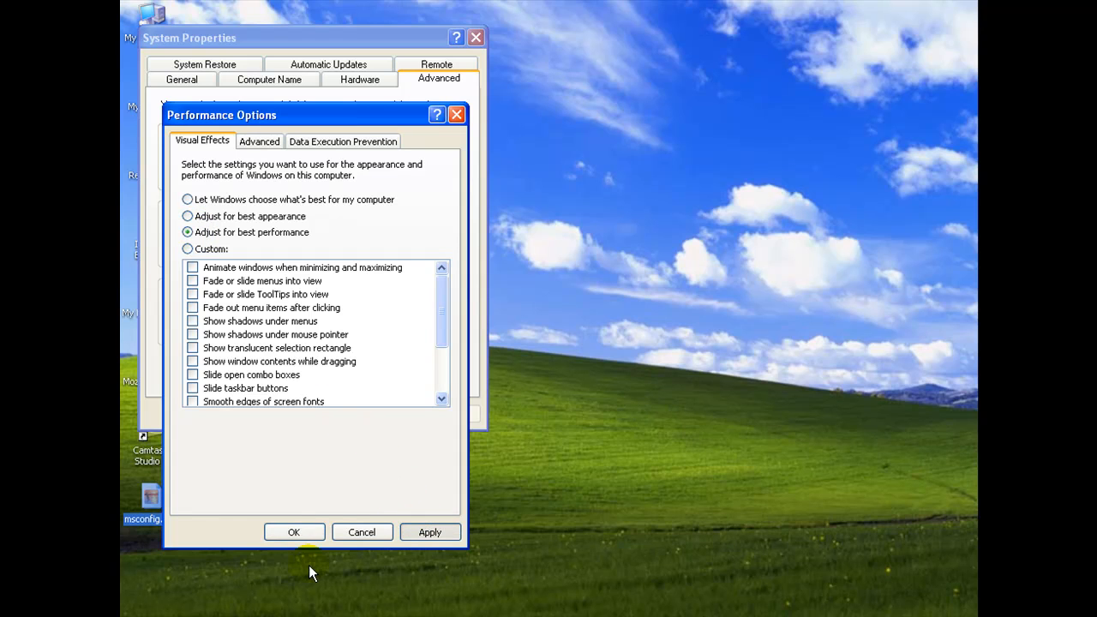
left_click(293, 532)
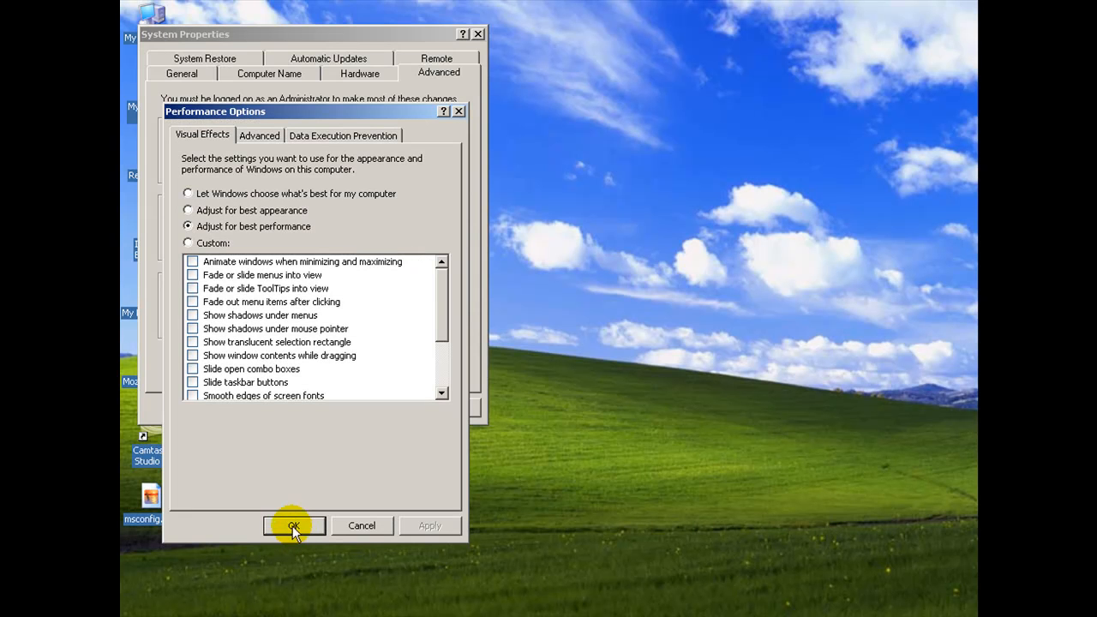
left_click(294, 525)
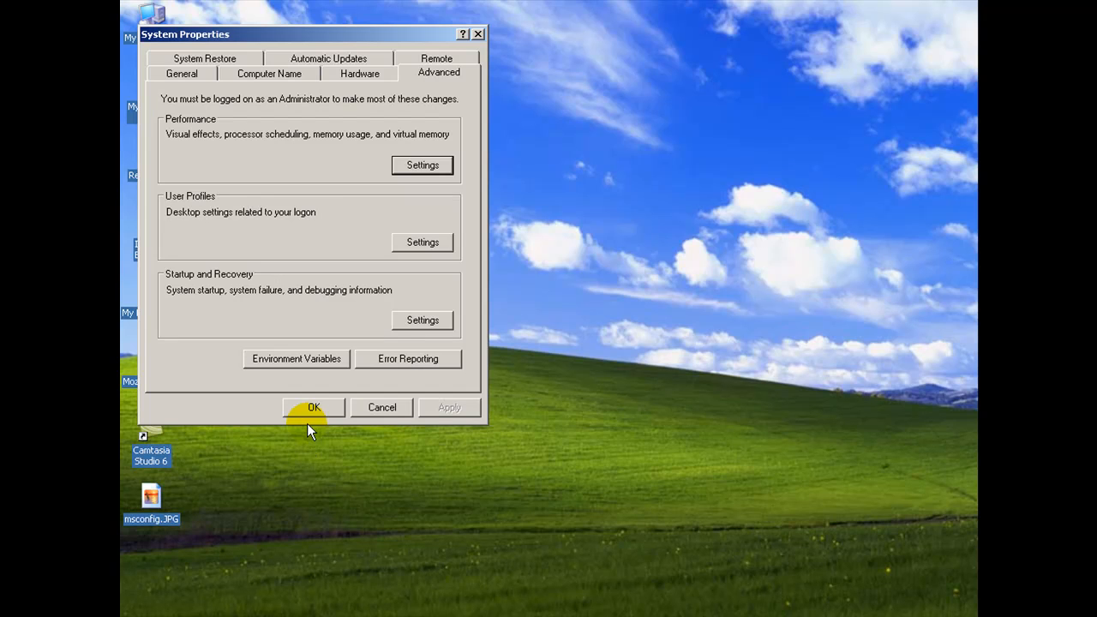
mouse_move(324, 161)
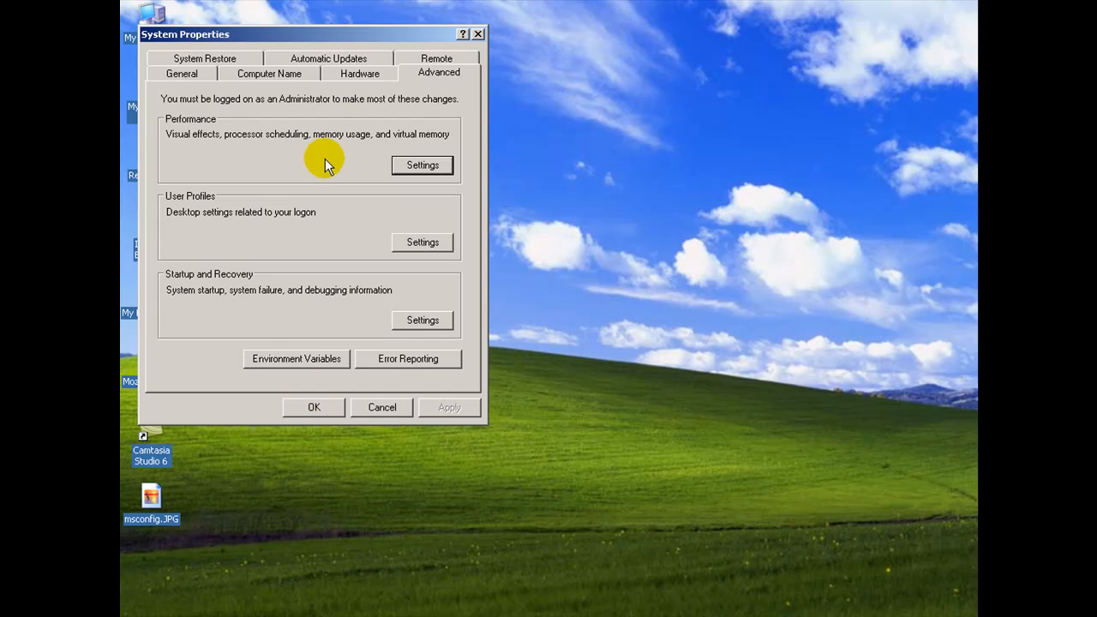
mouse_move(317, 58)
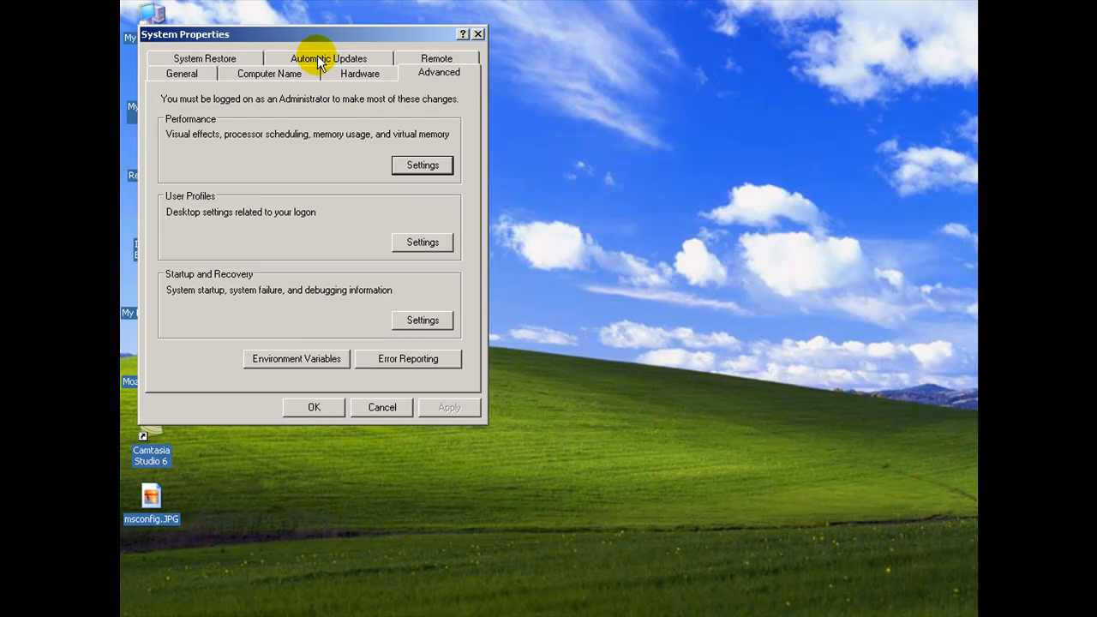
Set Automatic Updates to 'Notify me but don't automatically download or install them' and close System Properties with OK
left_click(330, 59)
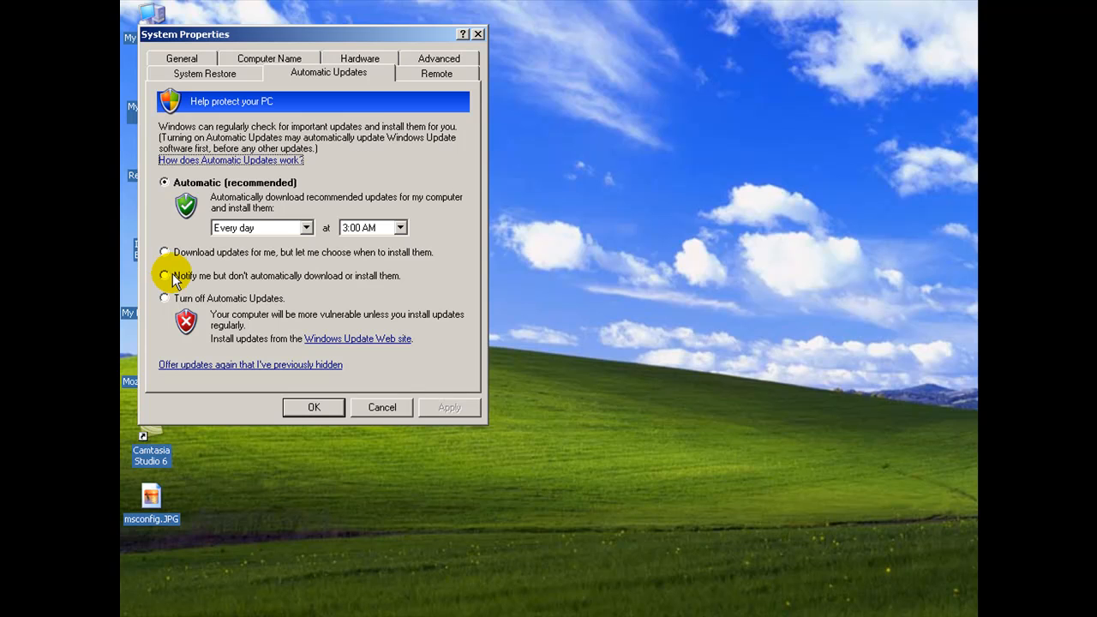
left_click(164, 275)
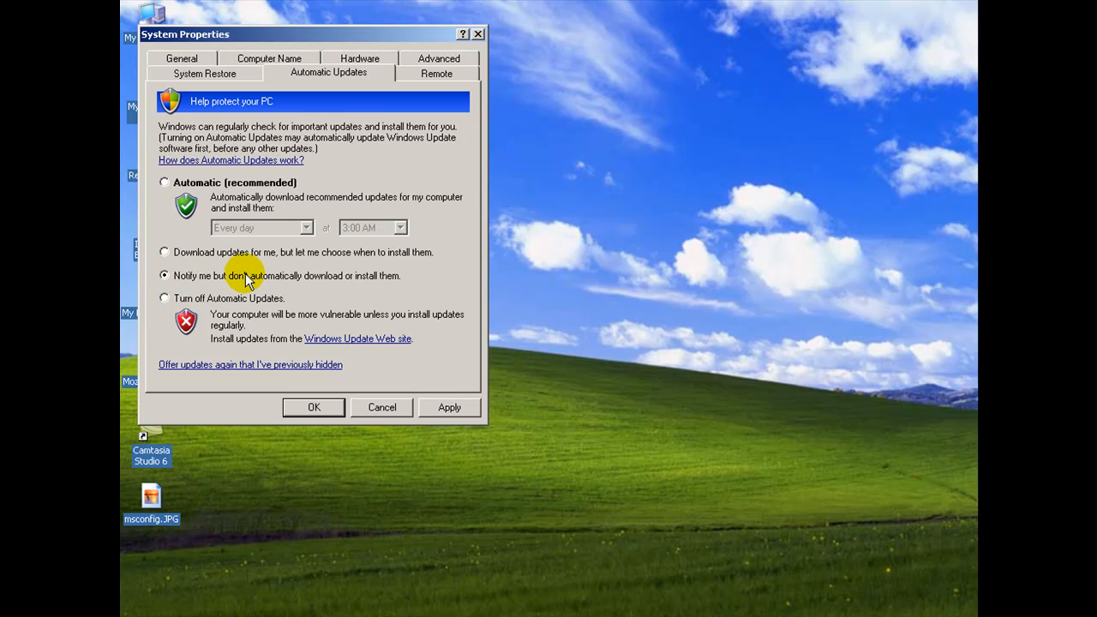
mouse_move(372, 276)
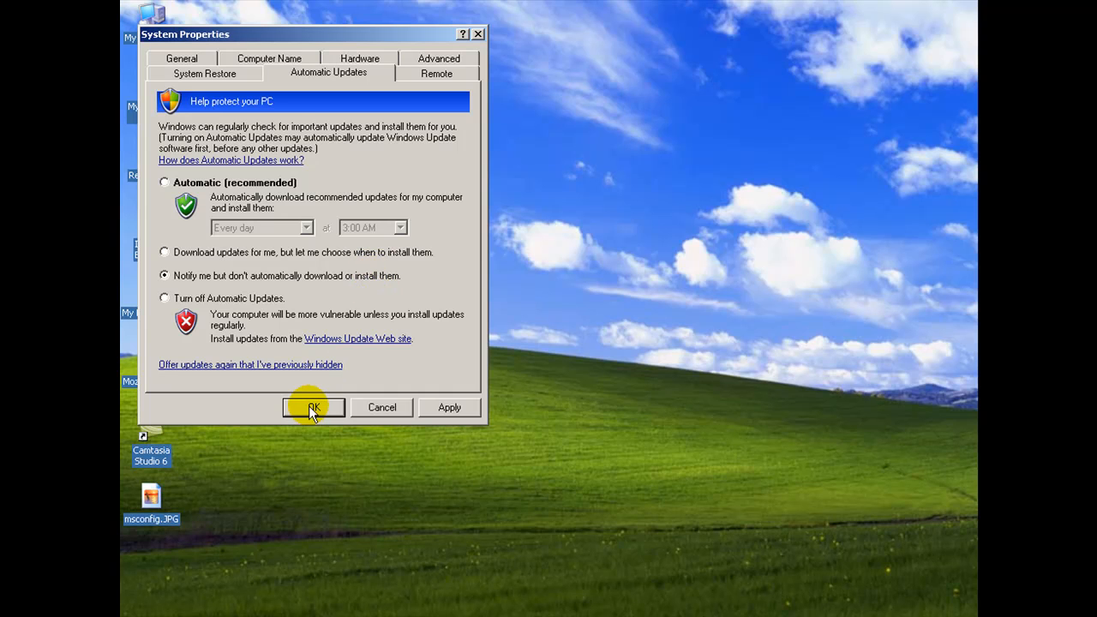
left_click(314, 408)
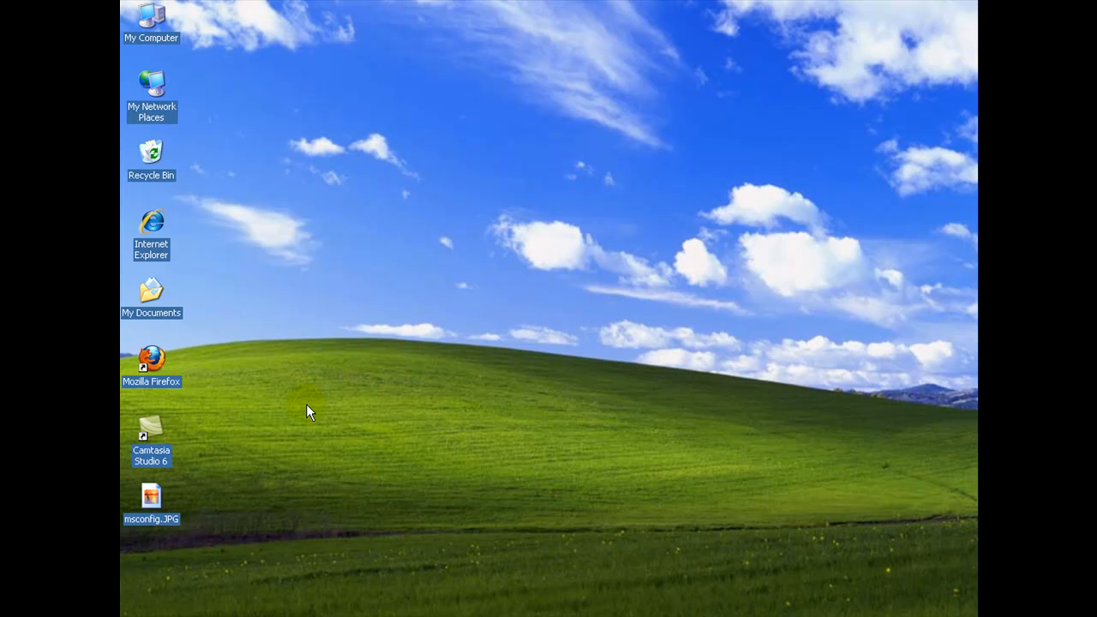
mouse_move(878, 550)
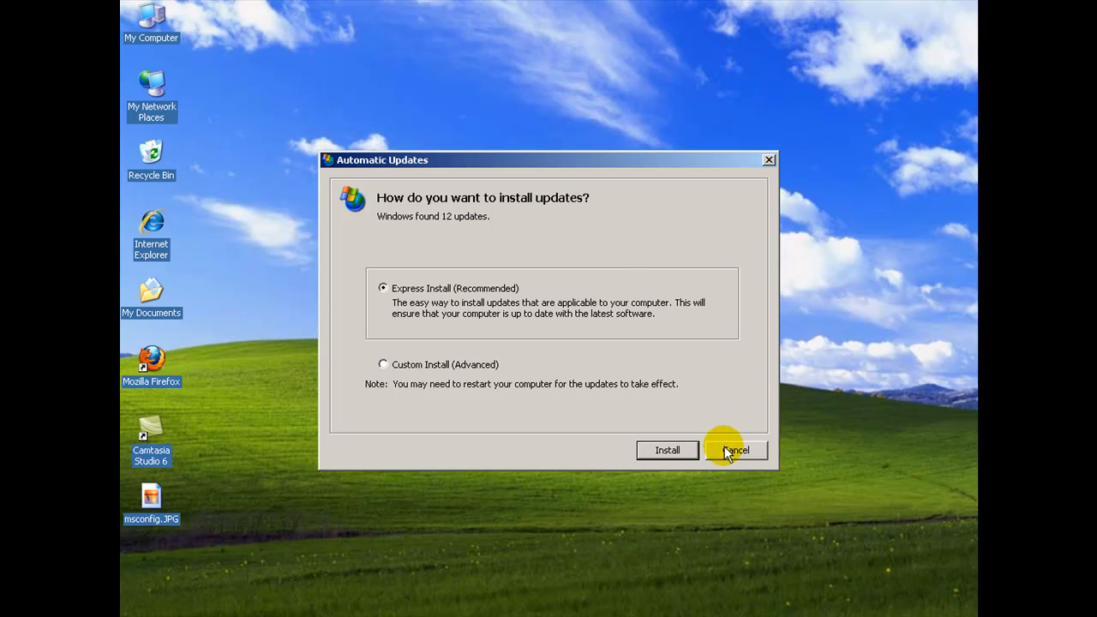
left_click(736, 450)
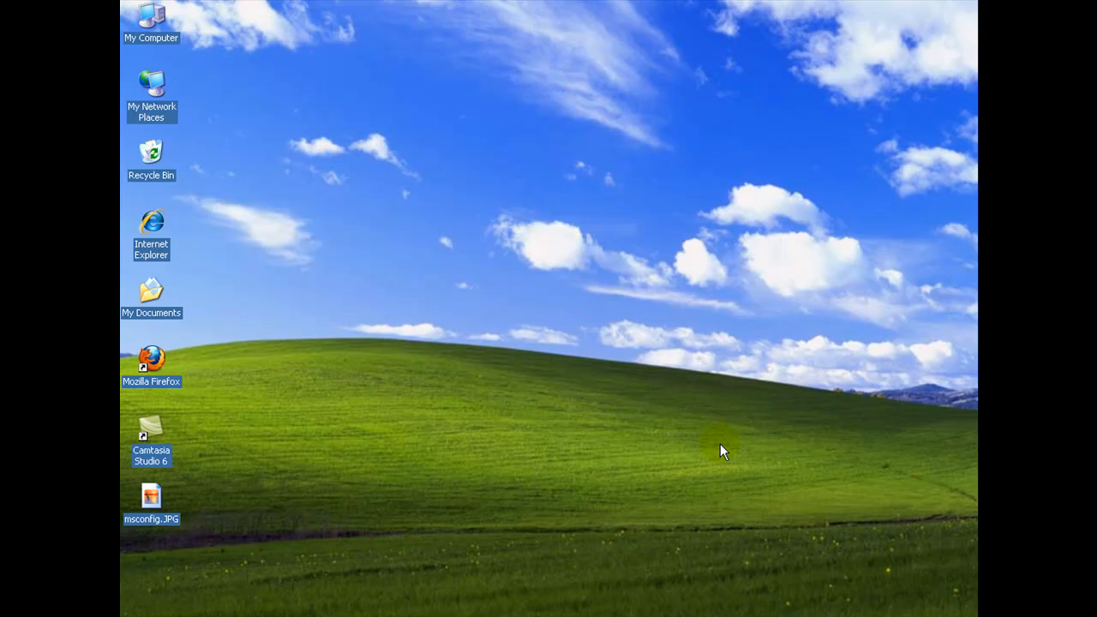